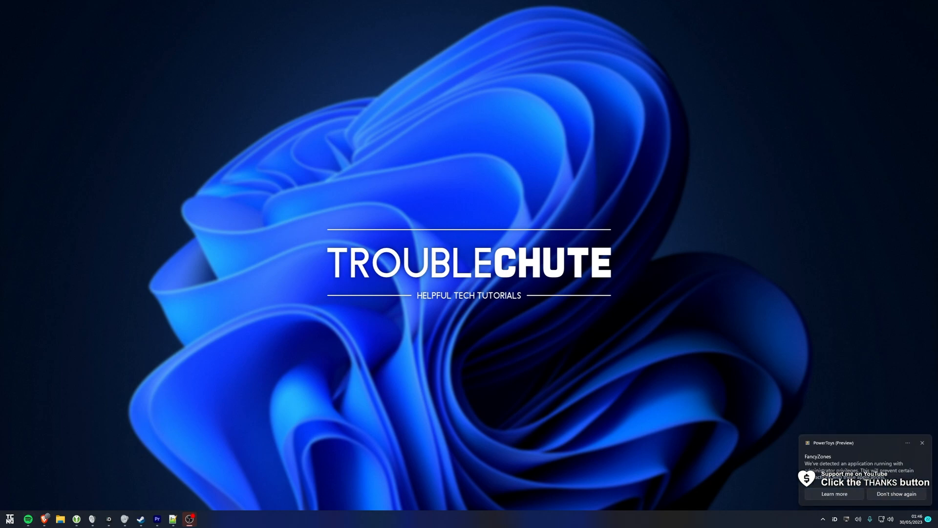
# Highlight the requests, SSH connections, Dev Home extensions and Dev Drive bullet text
pyautogui.click(922, 443)
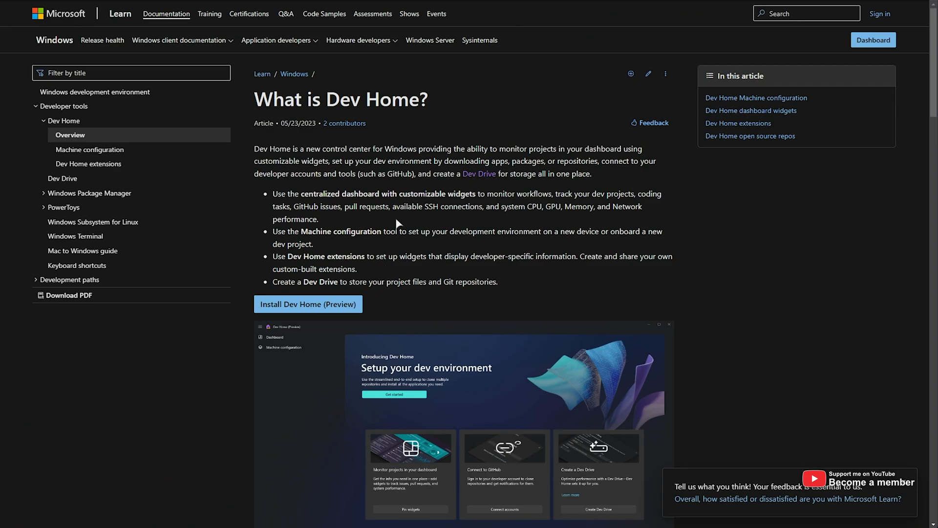
pyautogui.moveTo(564, 138)
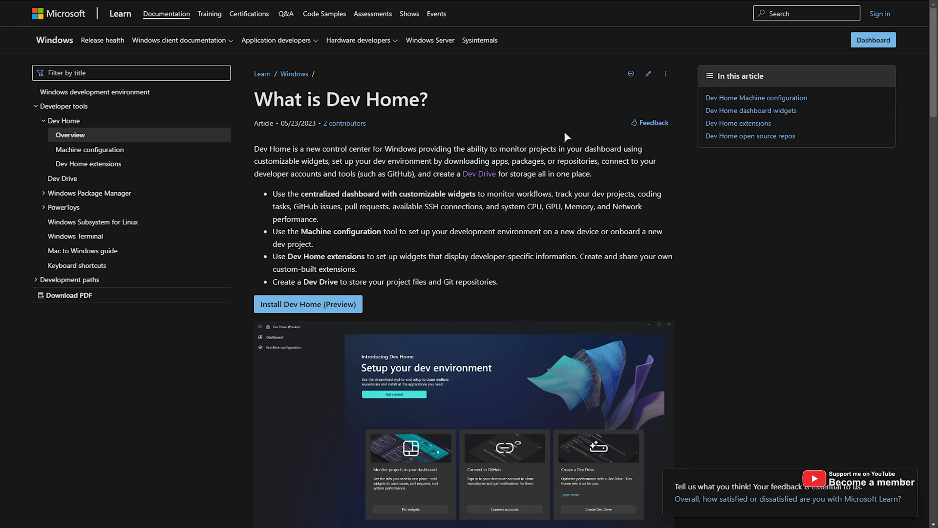
pyautogui.doubleClick(374, 207)
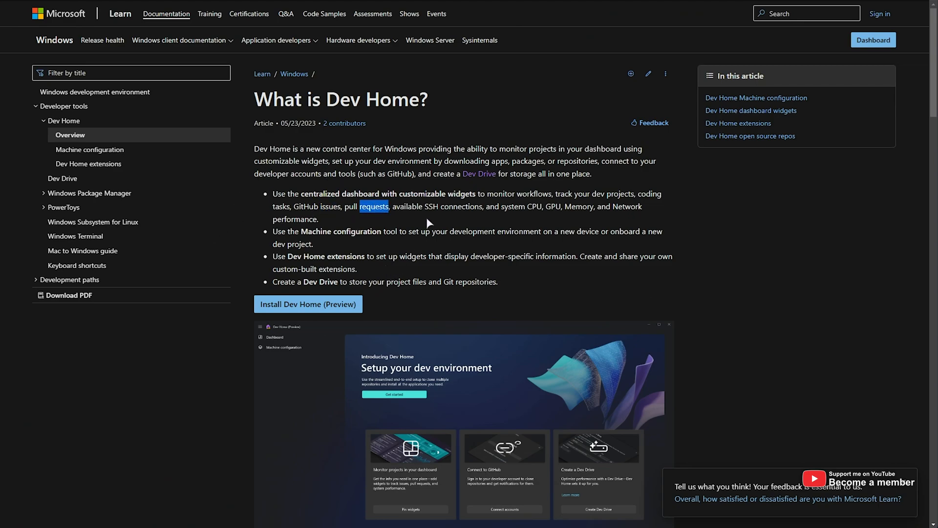
pyautogui.doubleClick(453, 206)
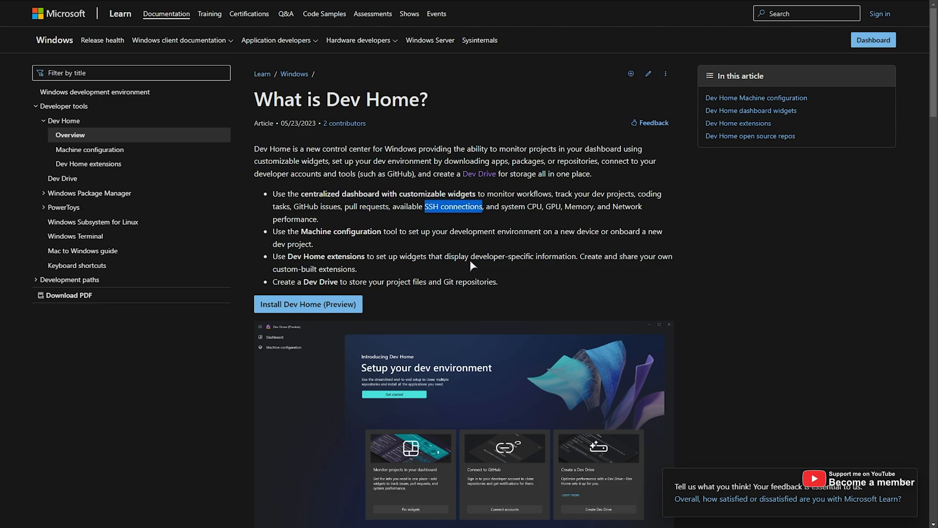
pyautogui.moveTo(511, 207)
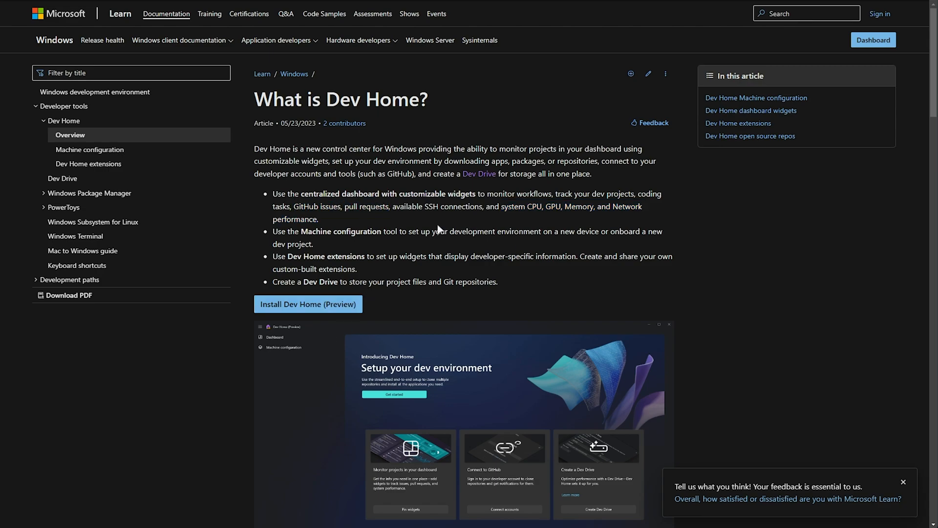
pyautogui.moveTo(393, 206); pyautogui.dragTo(482, 206)
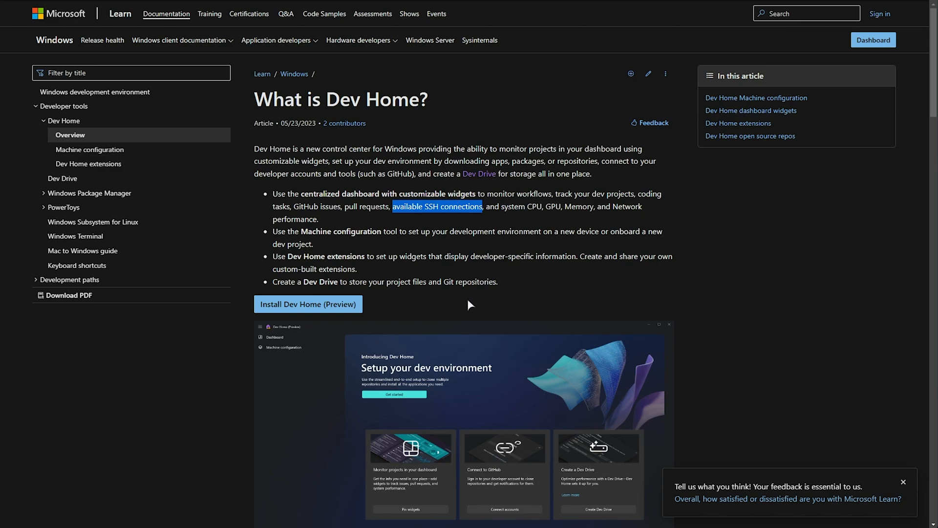
pyautogui.moveTo(378, 359)
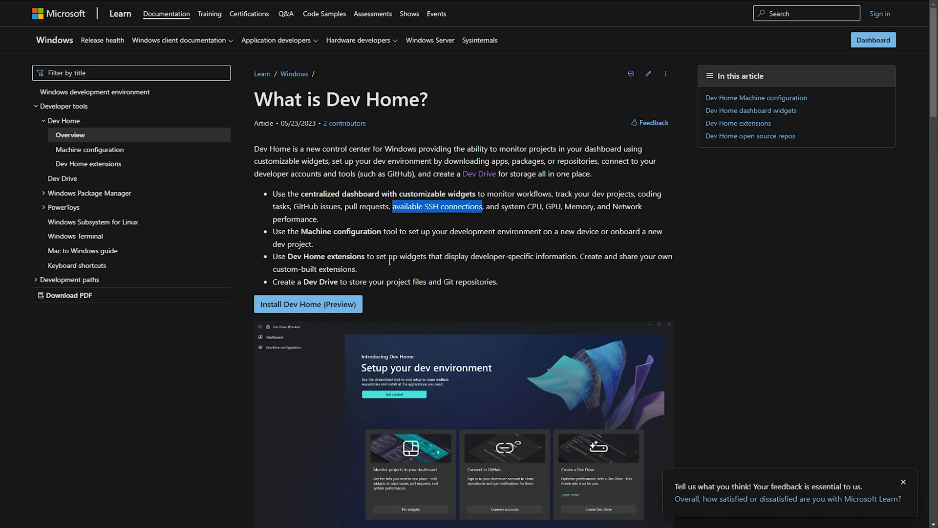
pyautogui.moveTo(330, 254)
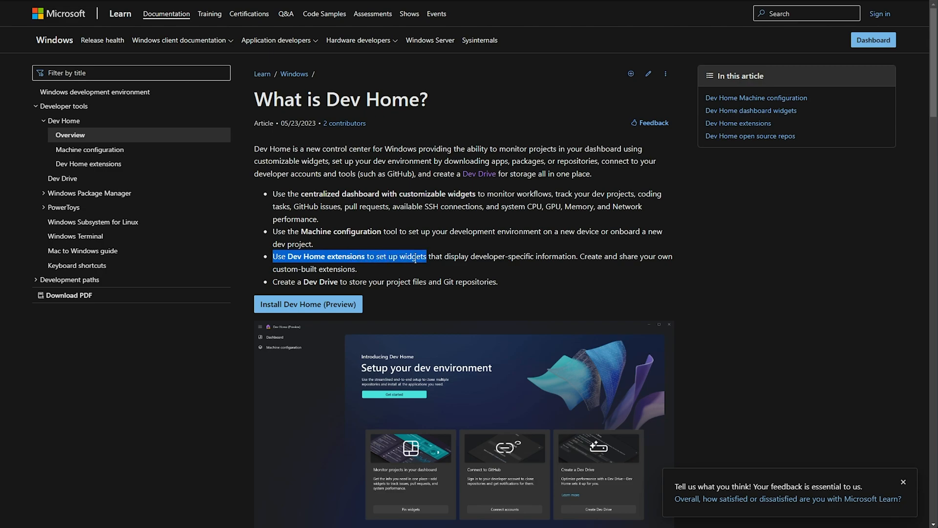
pyautogui.moveTo(427, 256); pyautogui.dragTo(576, 256)
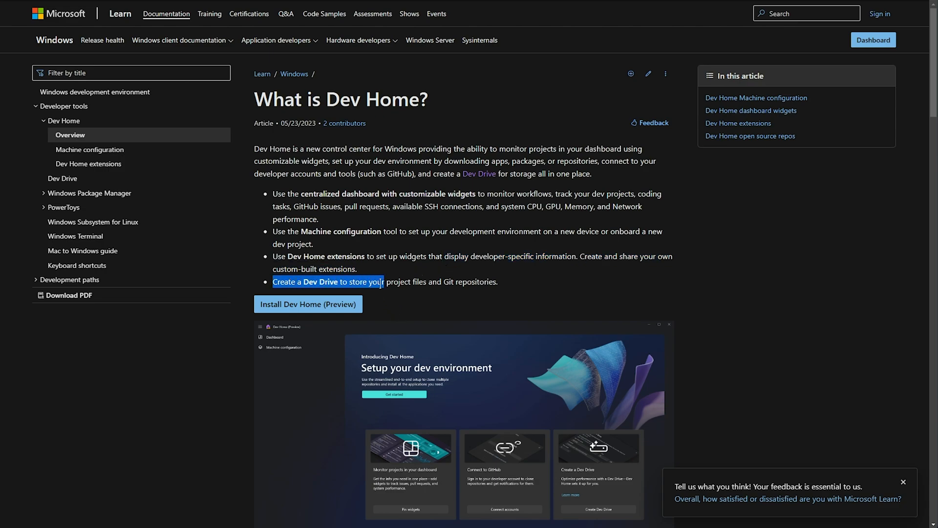
pyautogui.moveTo(385, 282); pyautogui.dragTo(496, 281)
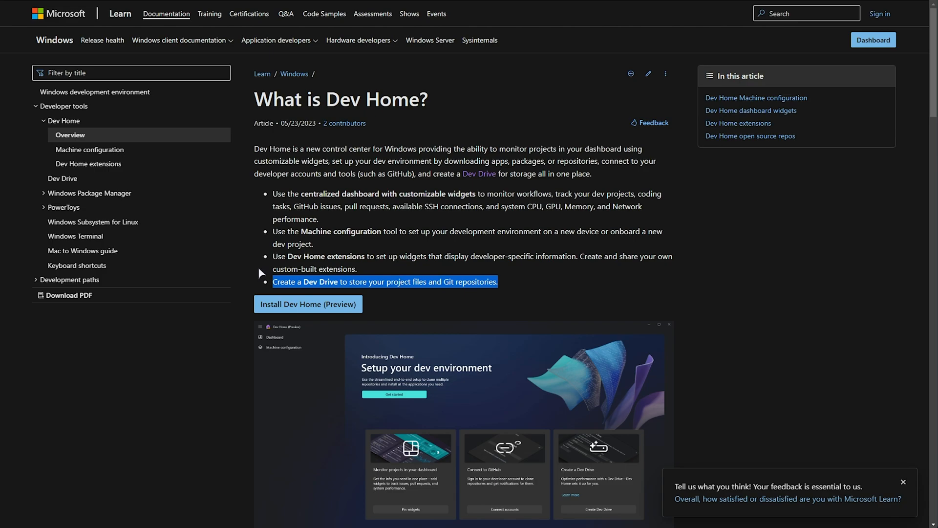
pyautogui.moveTo(277, 256)
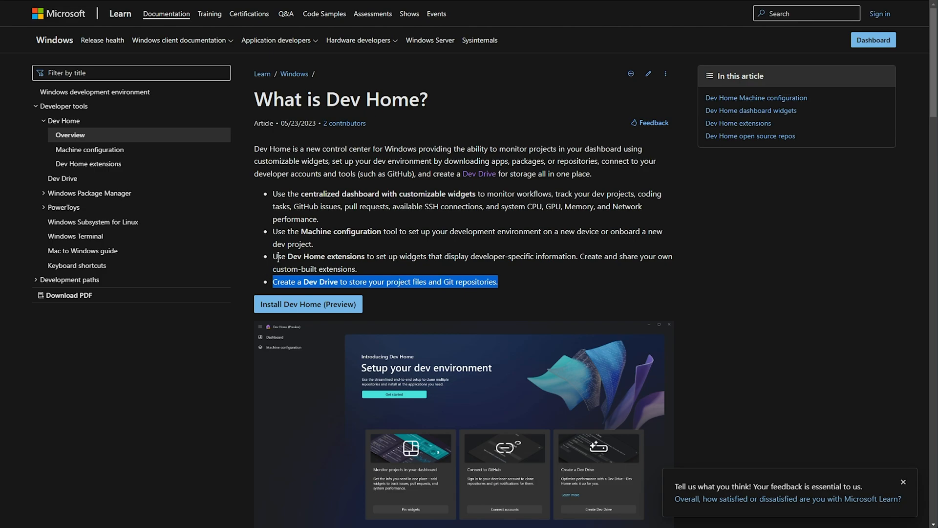
pyautogui.moveTo(394, 228)
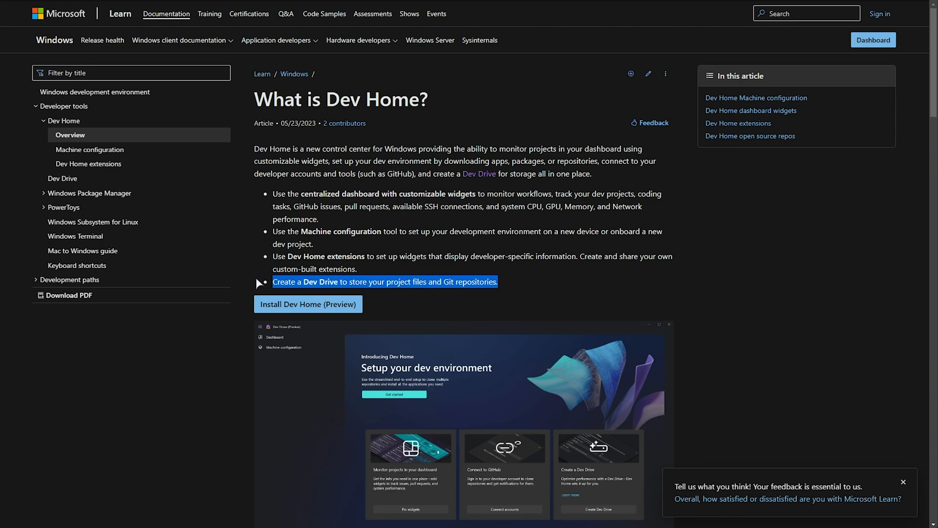
pyautogui.moveTo(360, 274)
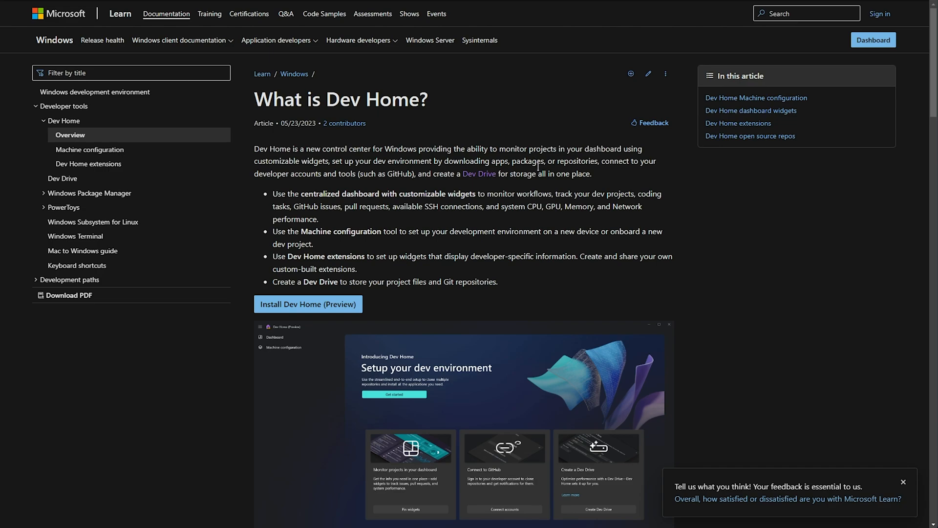
pyautogui.moveTo(626, 182)
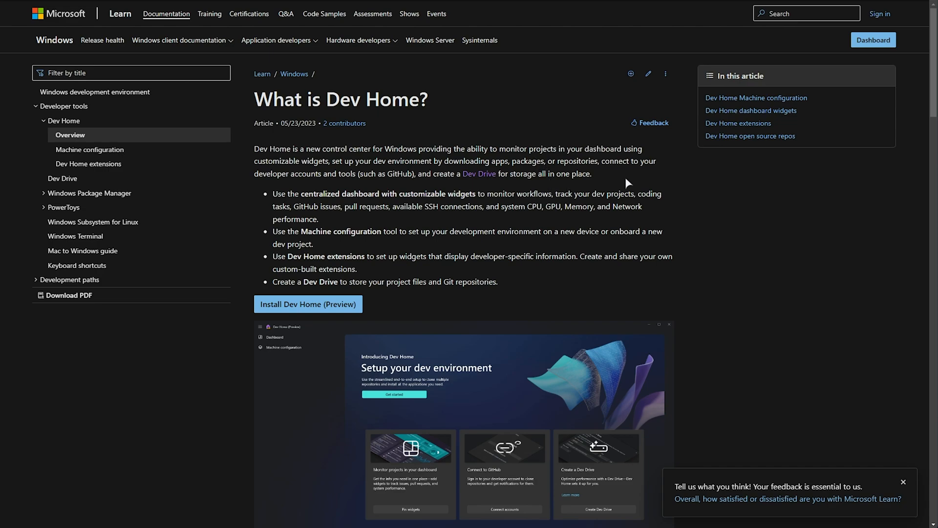
pyautogui.moveTo(540, 191)
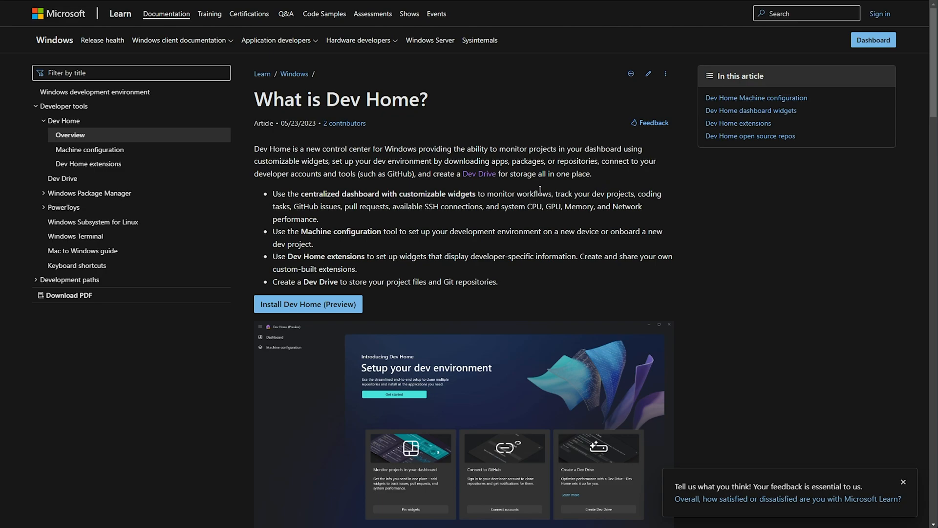
pyautogui.moveTo(440, 240)
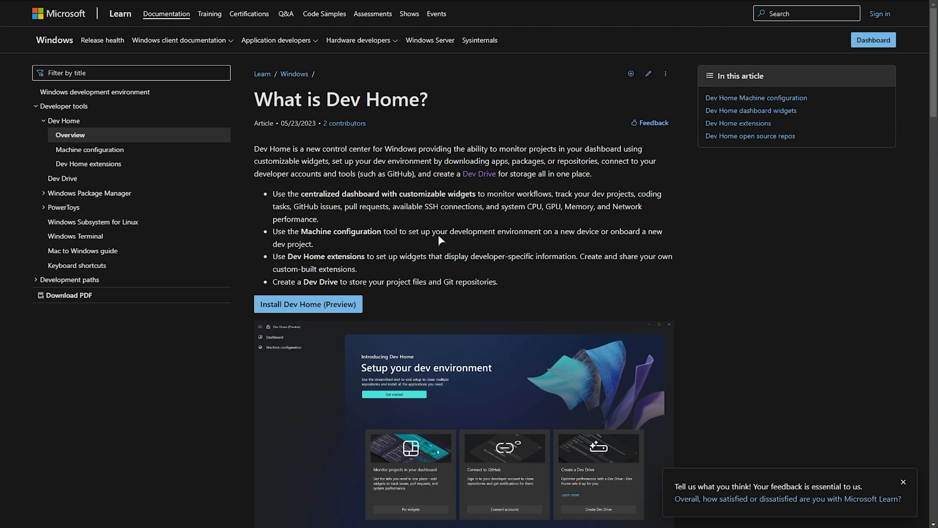
pyautogui.moveTo(415, 240)
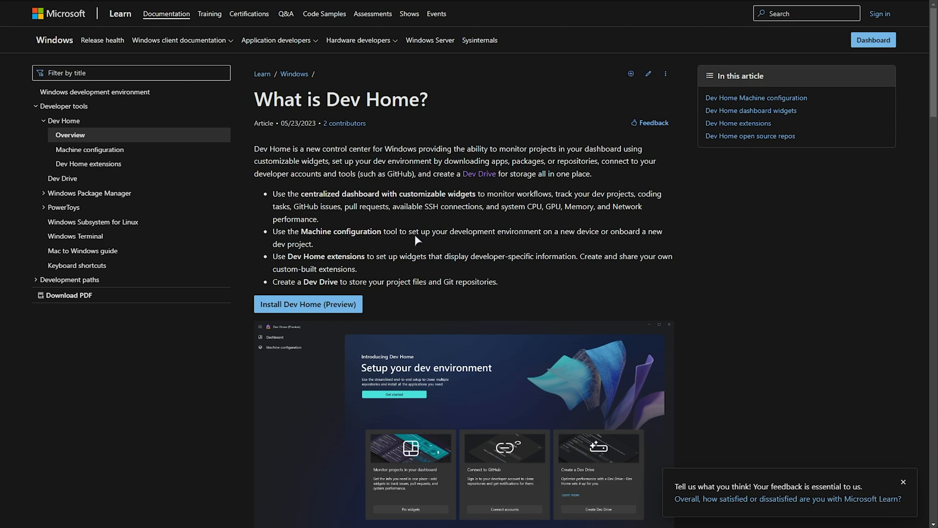
pyautogui.moveTo(356, 302)
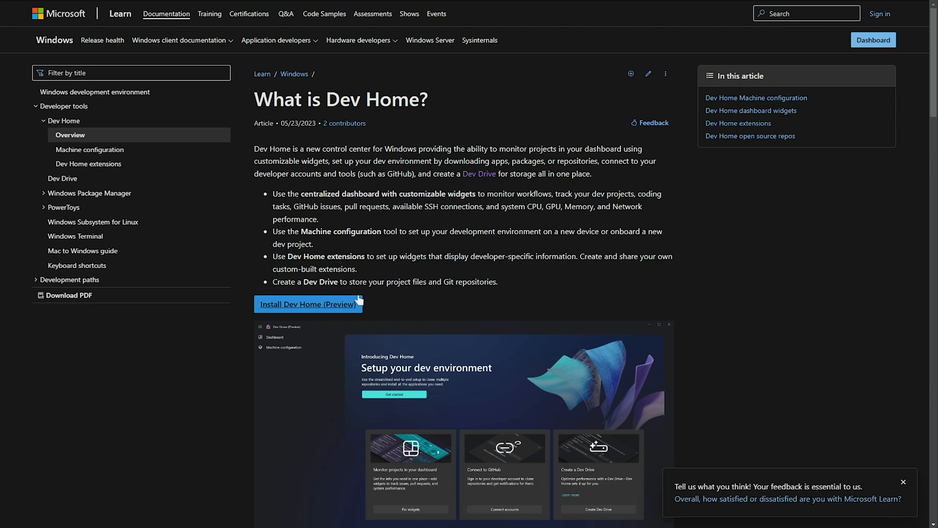
pyautogui.moveTo(307, 307)
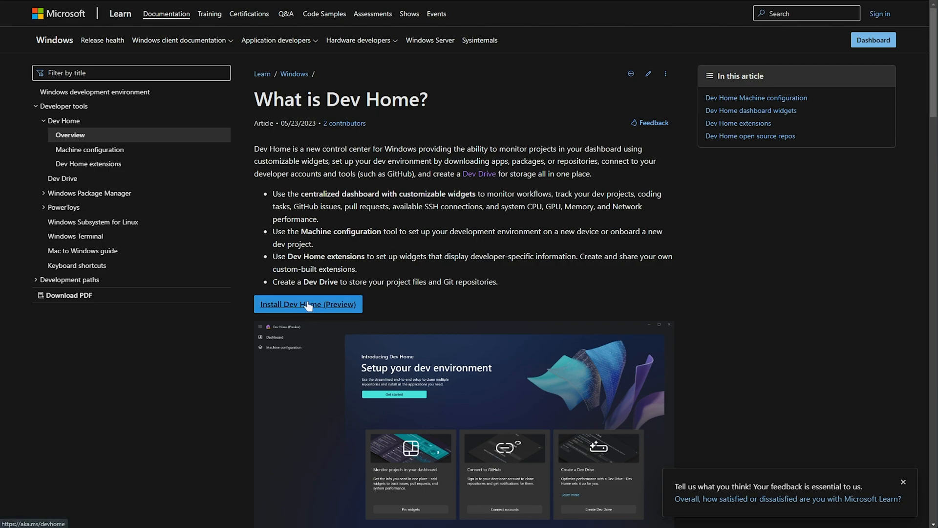
pyautogui.moveTo(318, 237)
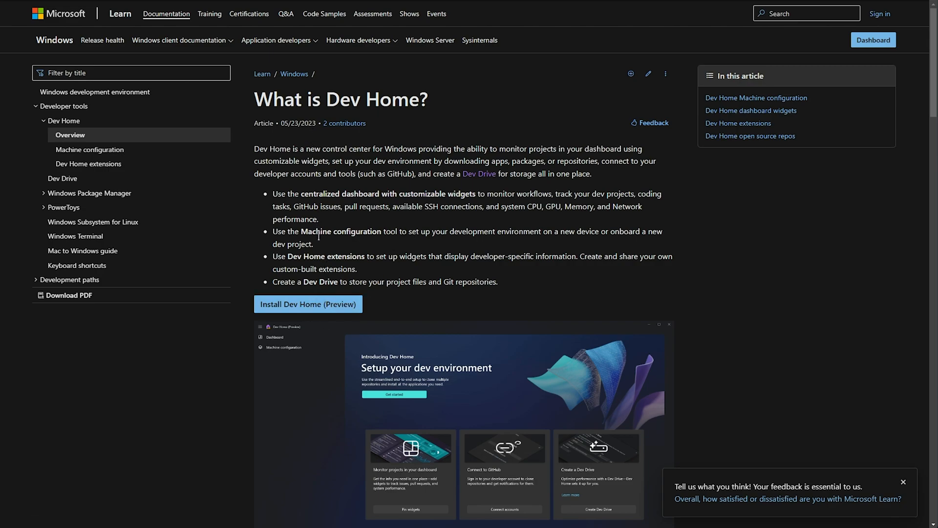
pyautogui.moveTo(302, 309)
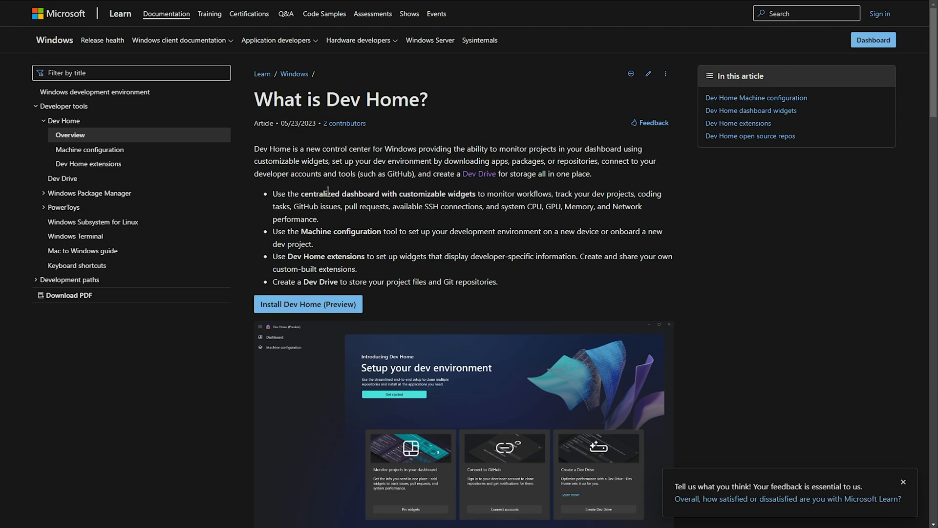
# Rerun the Dev Home store search and launch Dev Home (Preview) from its listing
pyautogui.click(308, 304)
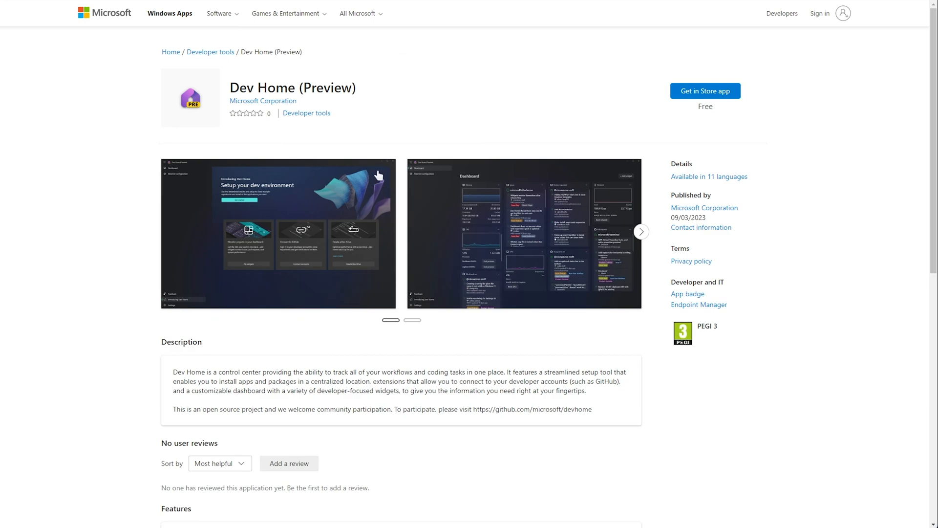
pyautogui.moveTo(238, 86)
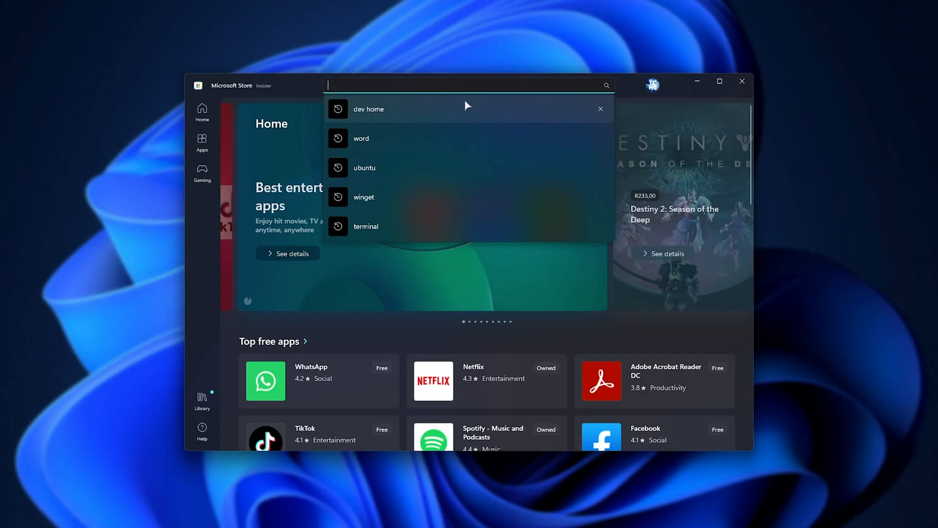
pyautogui.click(368, 109)
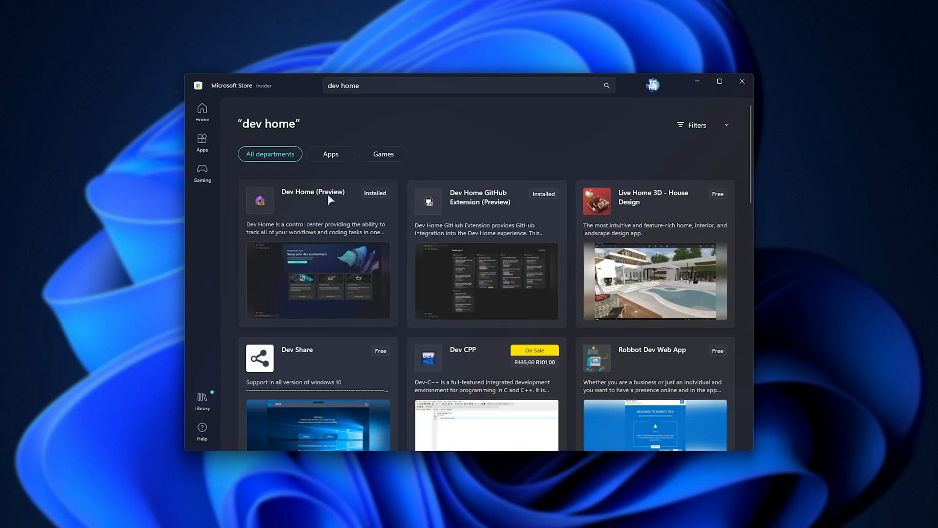
pyautogui.click(312, 198)
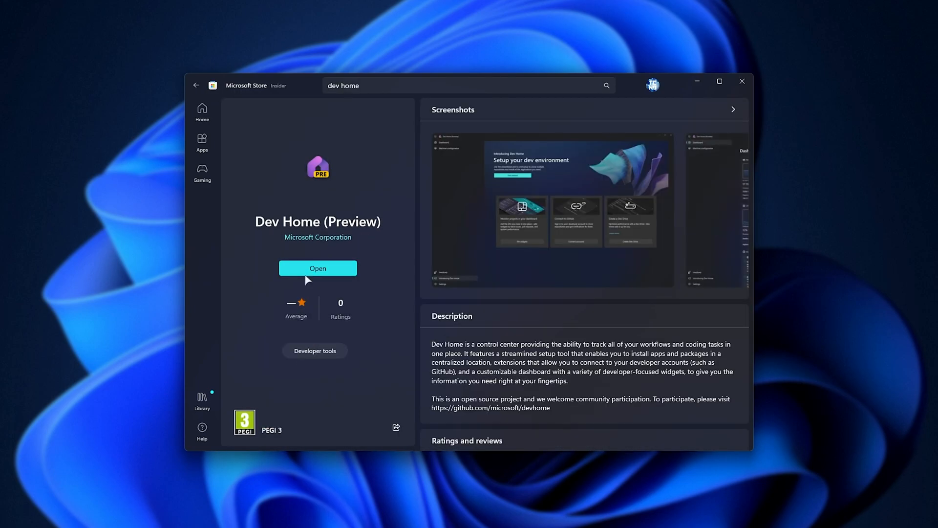
pyautogui.click(318, 268)
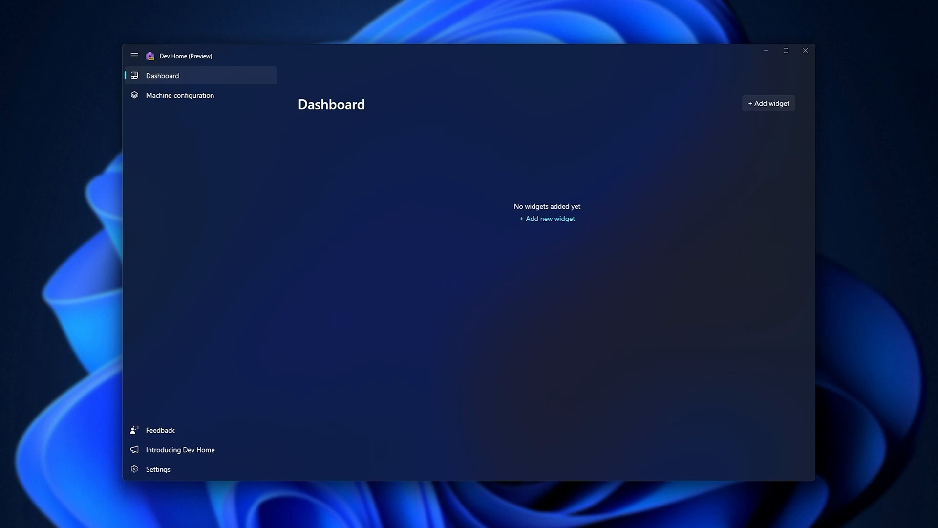
pyautogui.moveTo(750, 110)
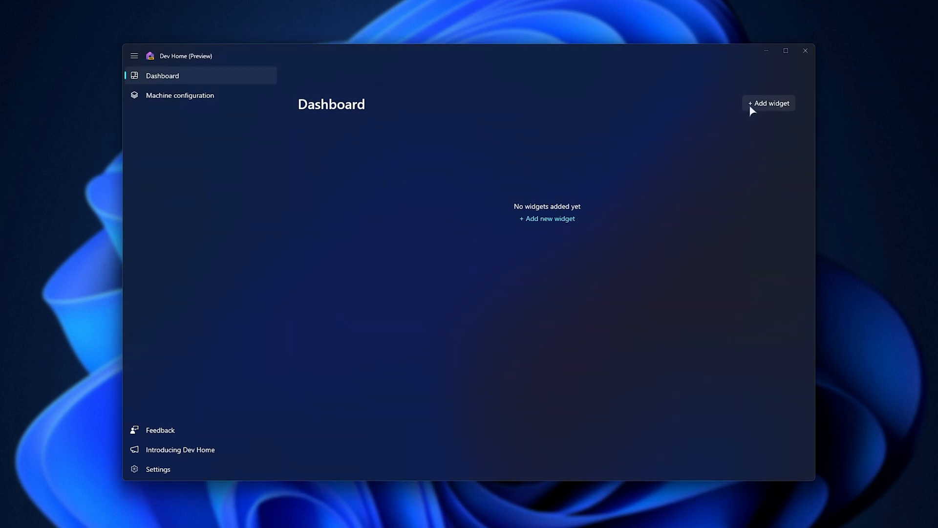
# Pin the CPU and Memory widgets to the Dashboard
pyautogui.click(768, 103)
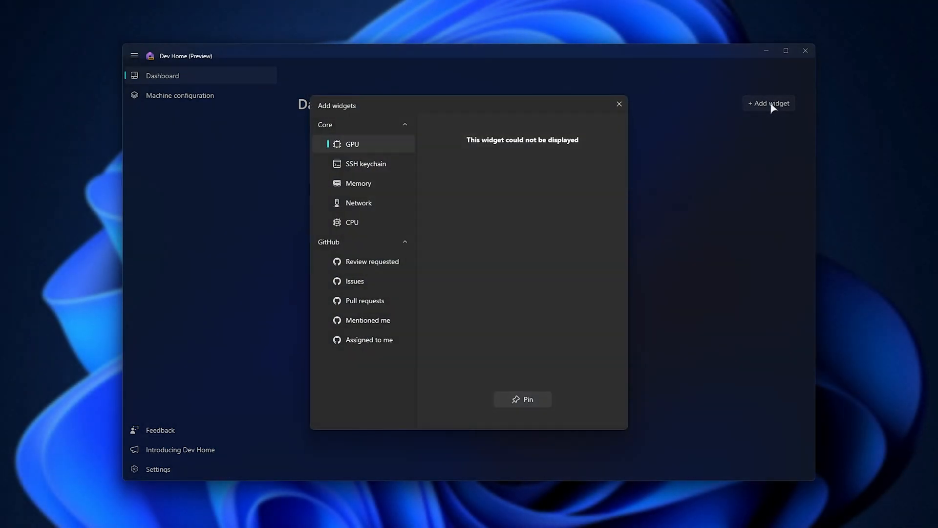
pyautogui.moveTo(380, 151)
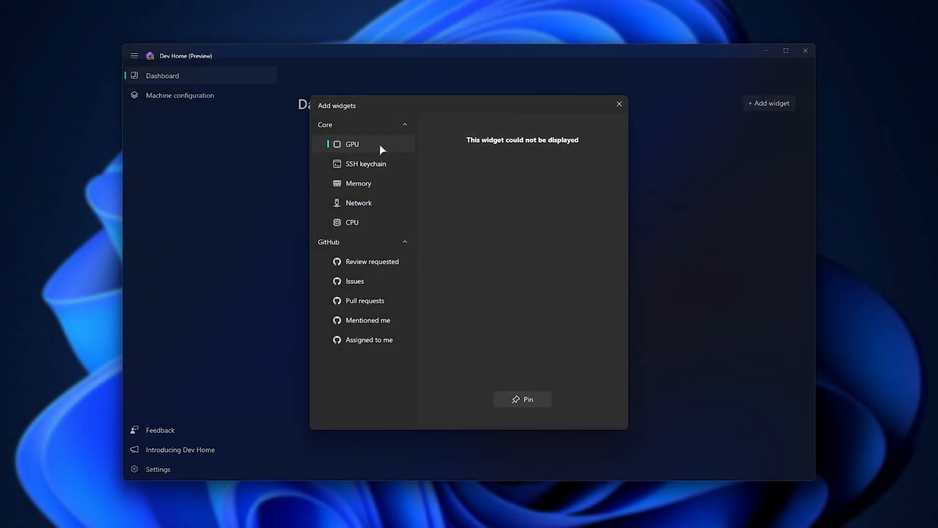
pyautogui.click(358, 183)
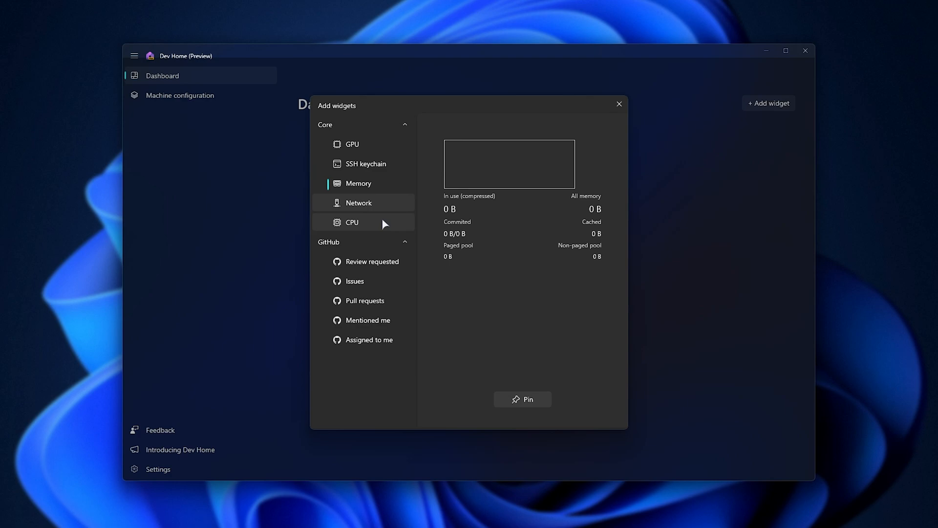
pyautogui.click(352, 222)
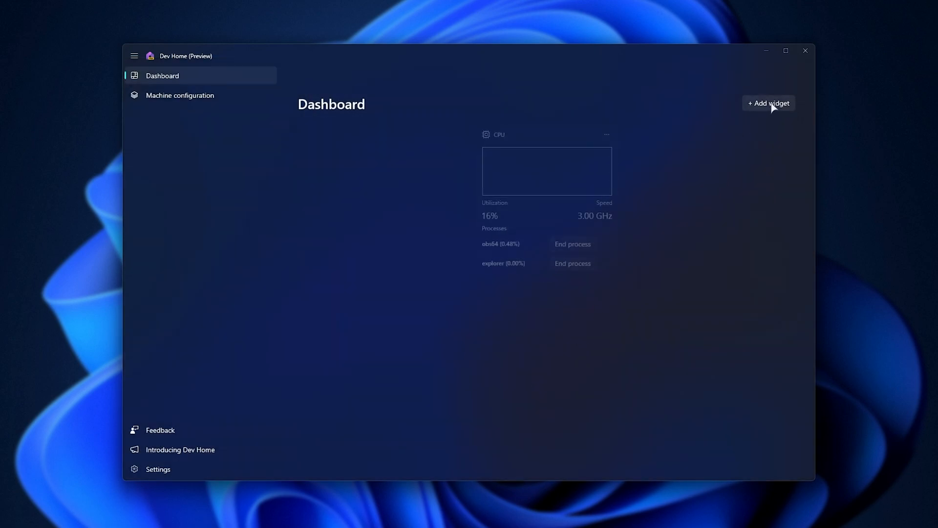
pyautogui.click(768, 103)
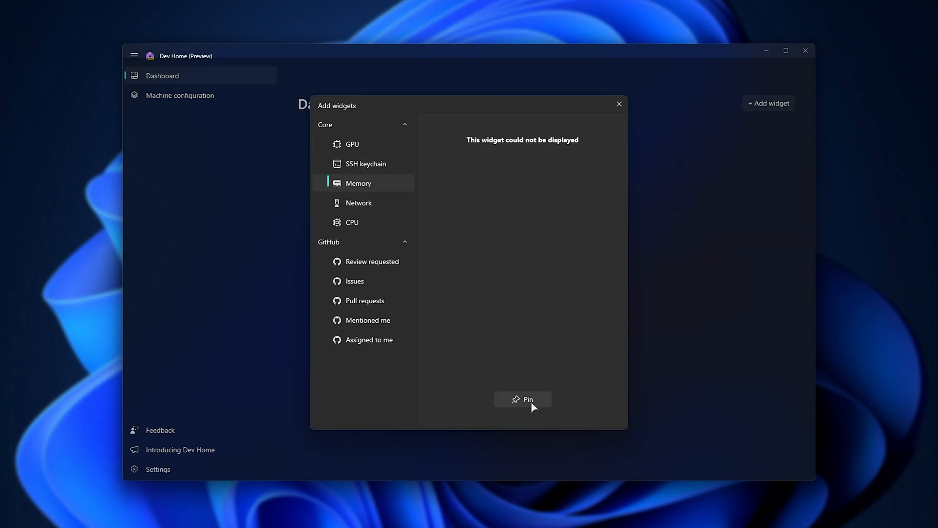
pyautogui.click(523, 399)
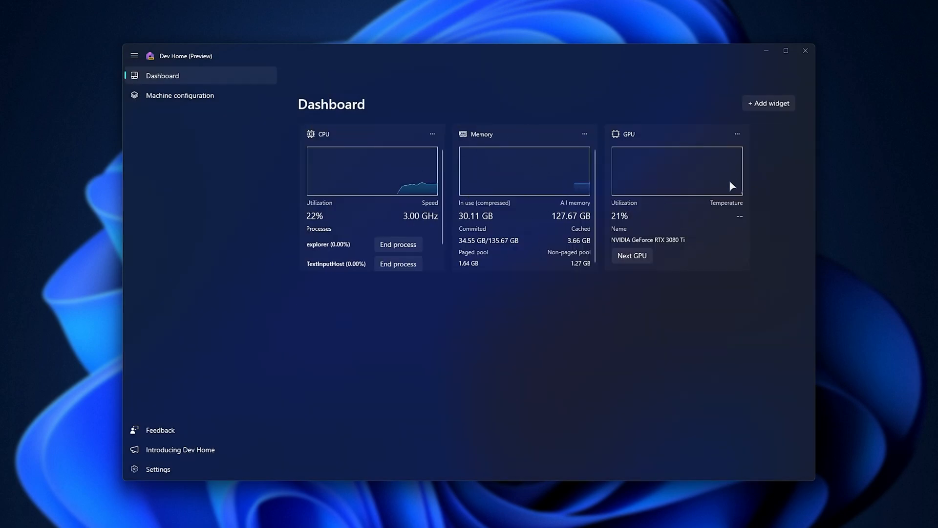
# Load hosts from the SSH config file path and pin the SSH keychain widget
pyautogui.click(768, 103)
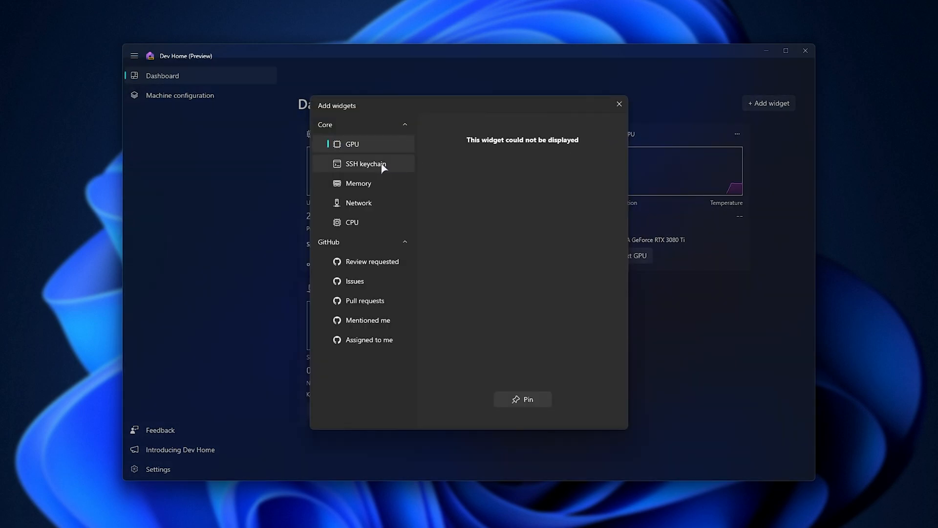
pyautogui.click(352, 143)
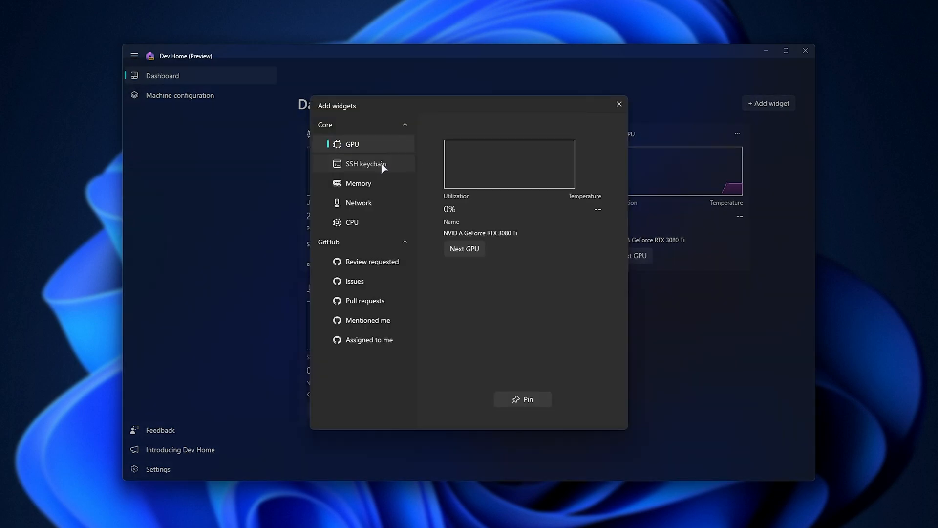
pyautogui.click(365, 164)
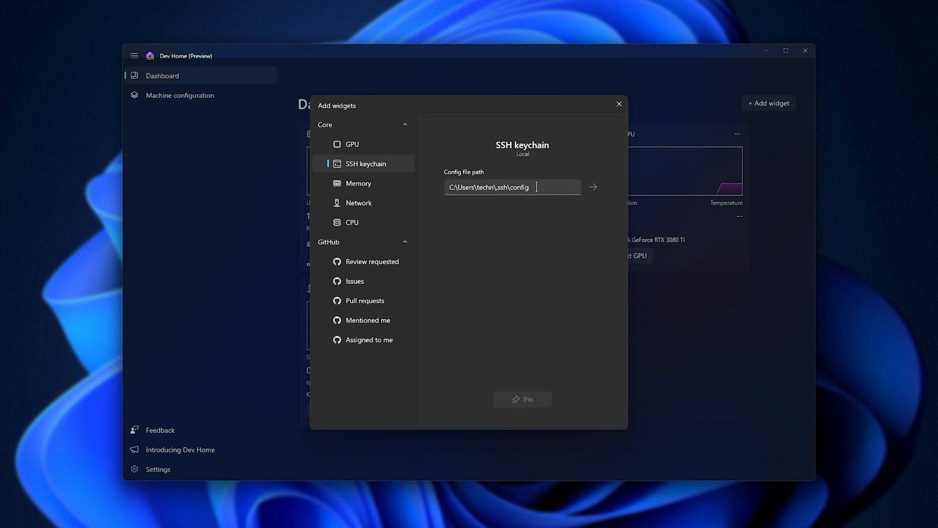
pyautogui.tripleClick(499, 188)
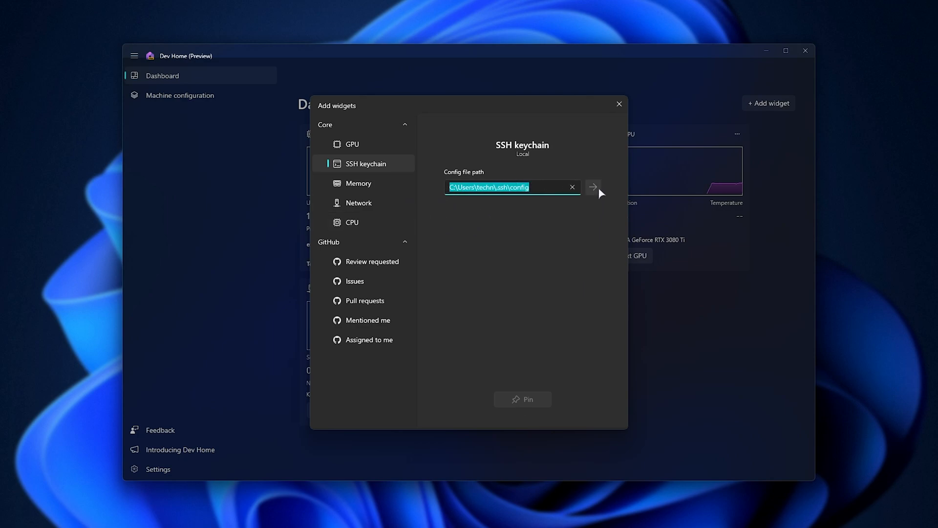
pyautogui.click(593, 187)
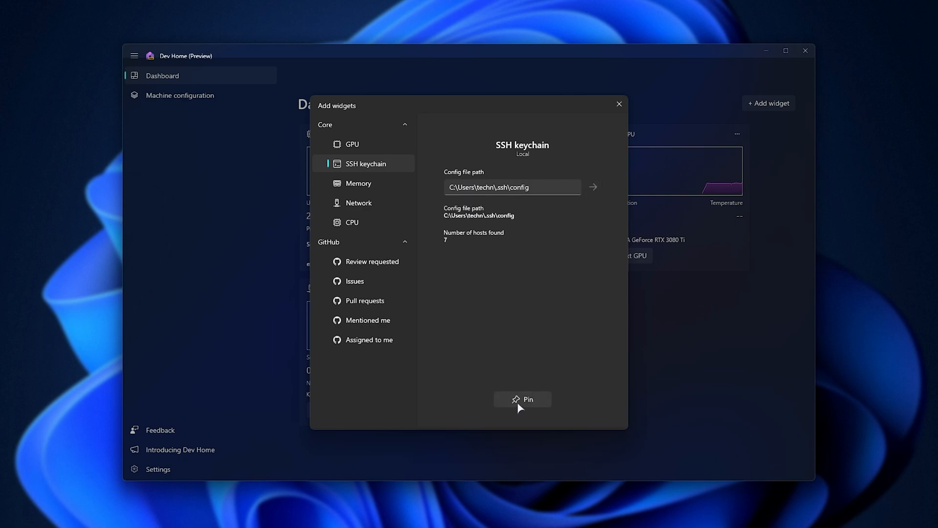
pyautogui.click(523, 399)
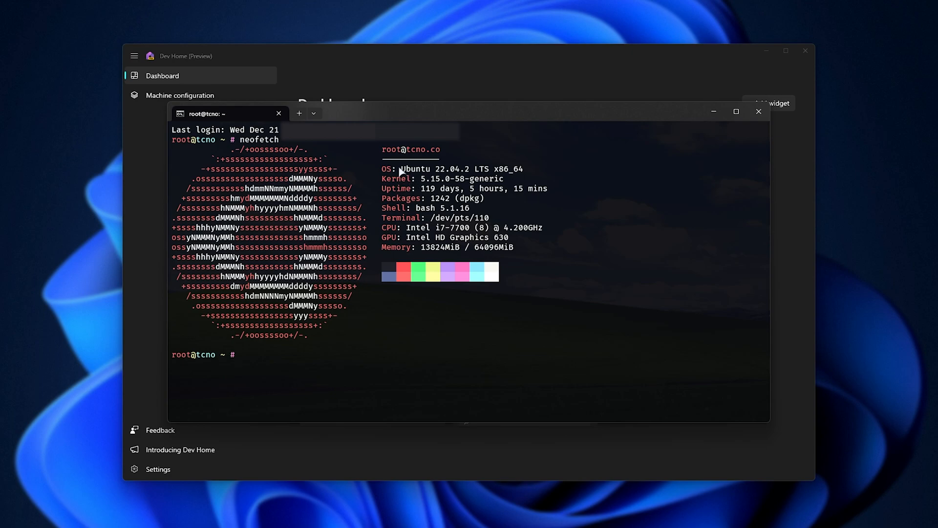
# Leave the terminal for the Dashboard and reopen the Add widget list
pyautogui.click(758, 111)
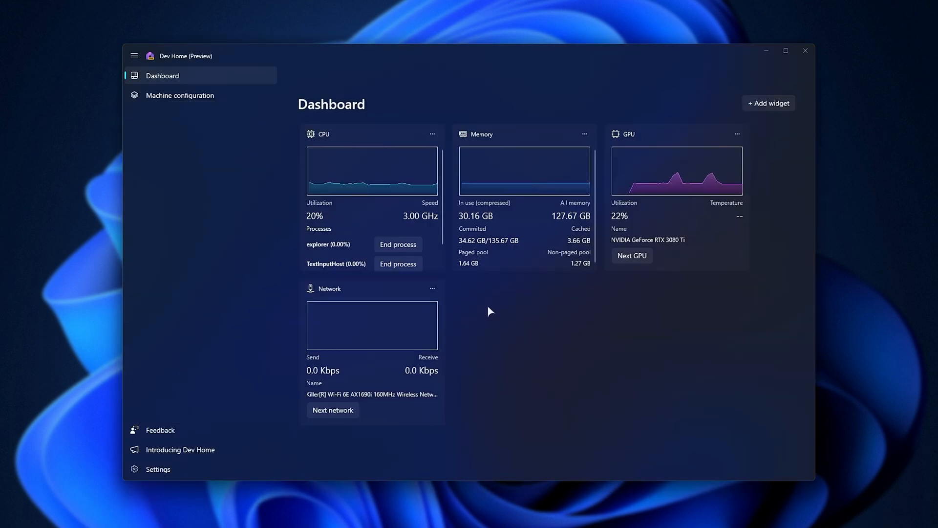
pyautogui.moveTo(433, 295)
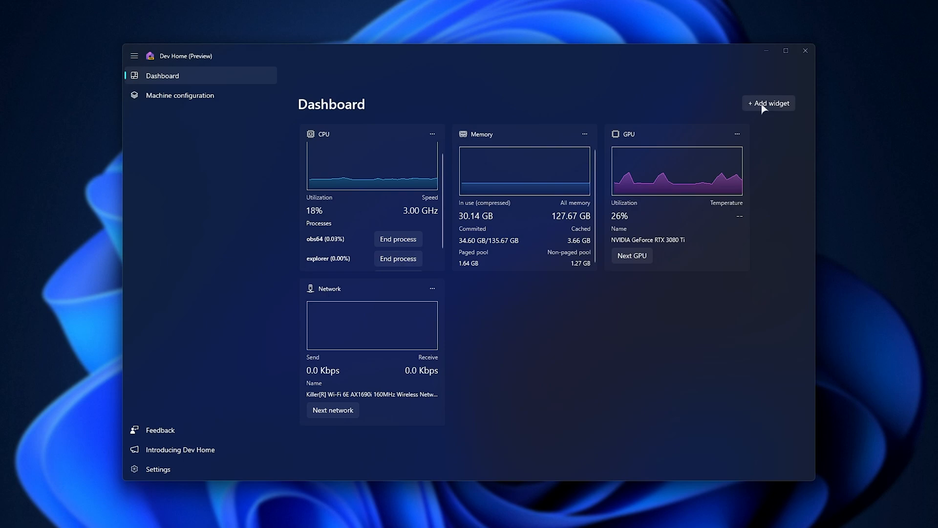
pyautogui.click(769, 103)
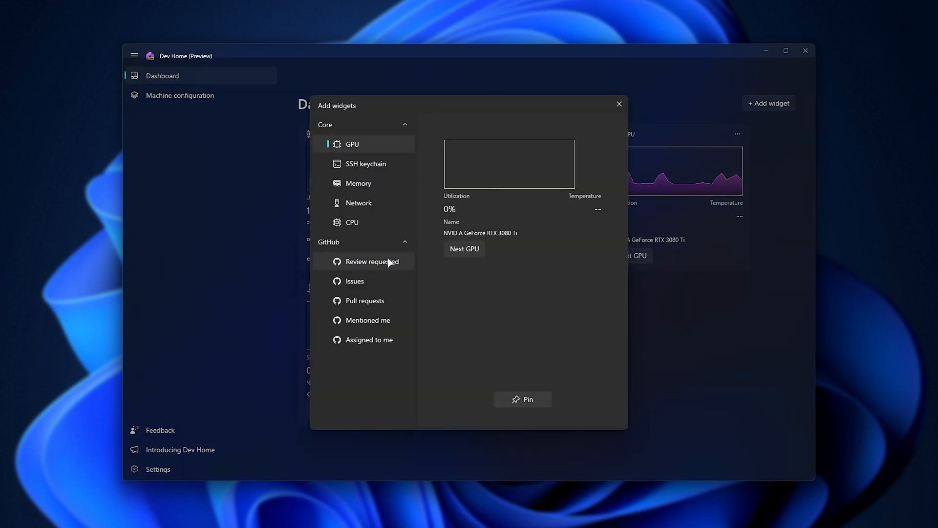
# Preview the GitHub Review requested and Issues widgets, then revisit Review requested after signing in
pyautogui.click(373, 261)
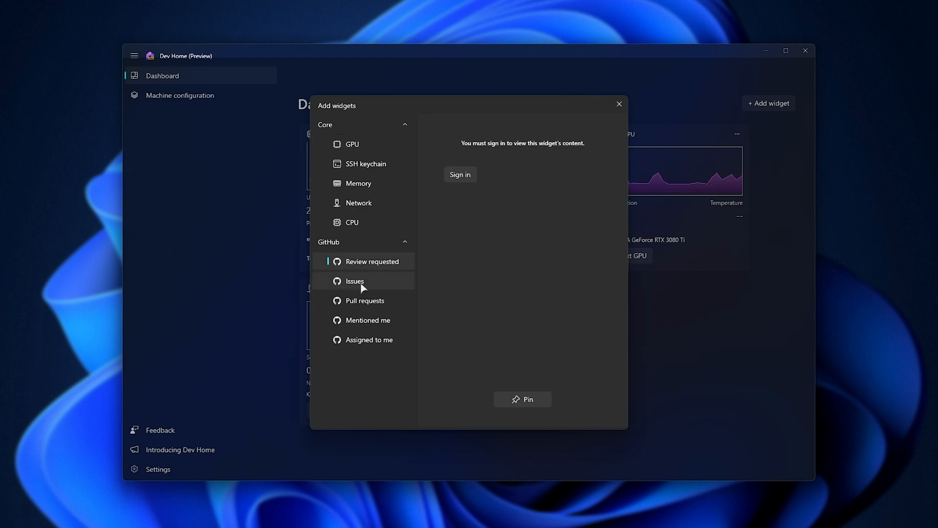
pyautogui.click(365, 301)
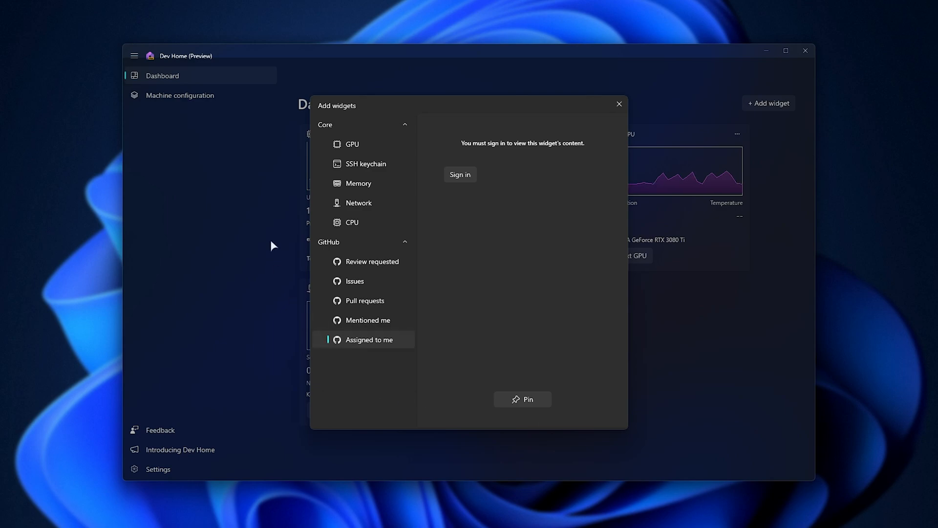
pyautogui.moveTo(460, 174)
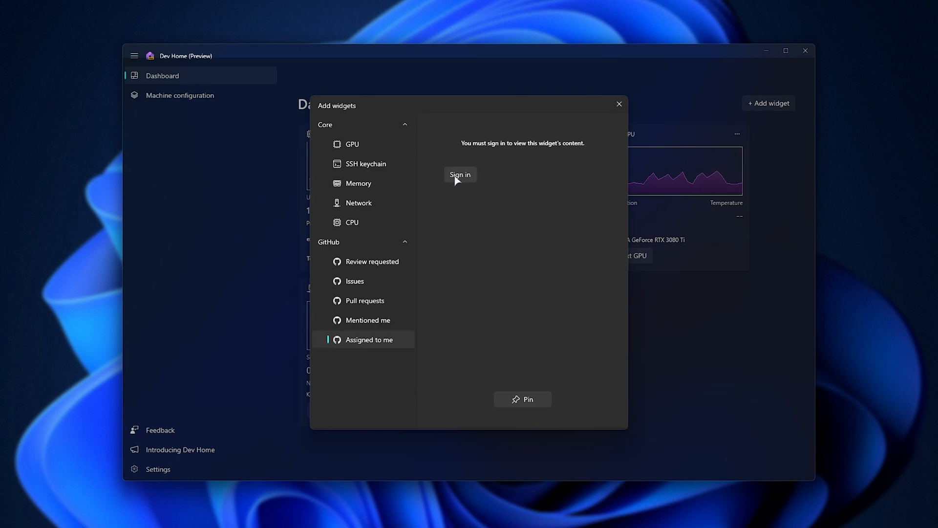
pyautogui.moveTo(458, 180)
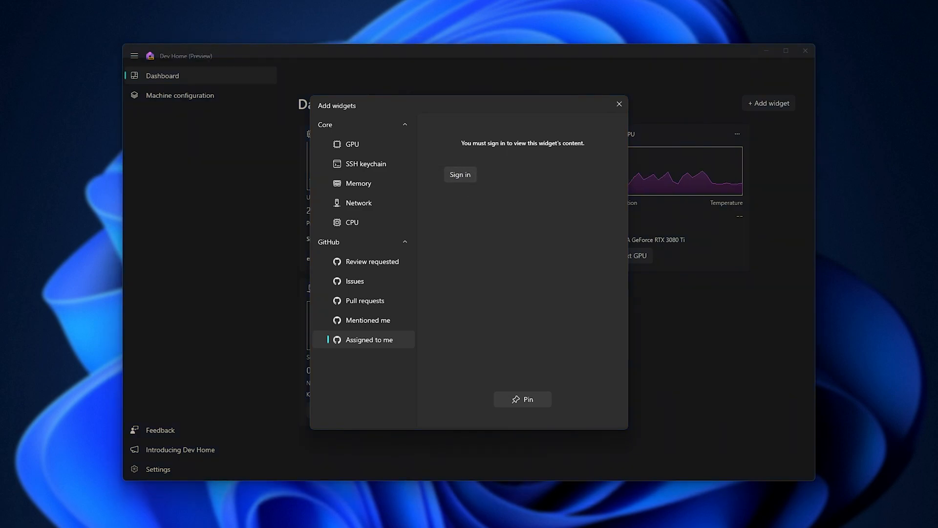
pyautogui.moveTo(518, 167)
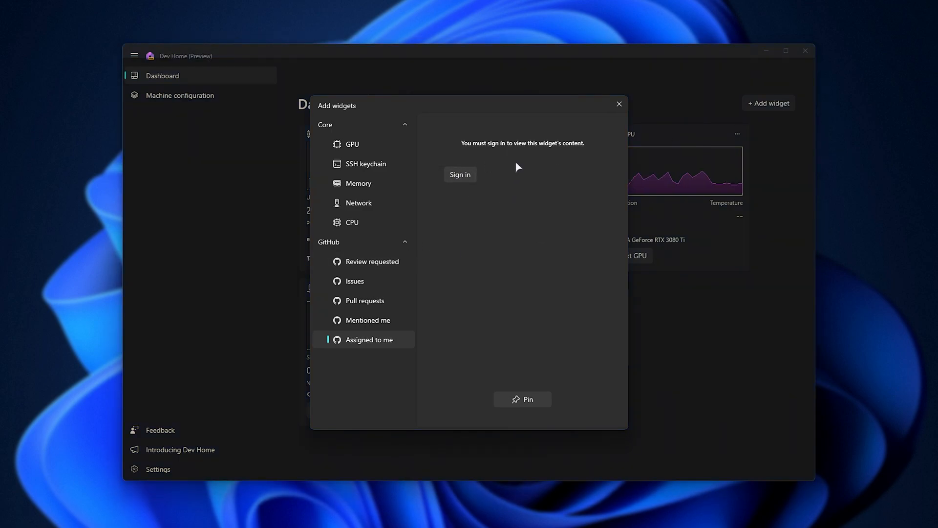
pyautogui.click(372, 261)
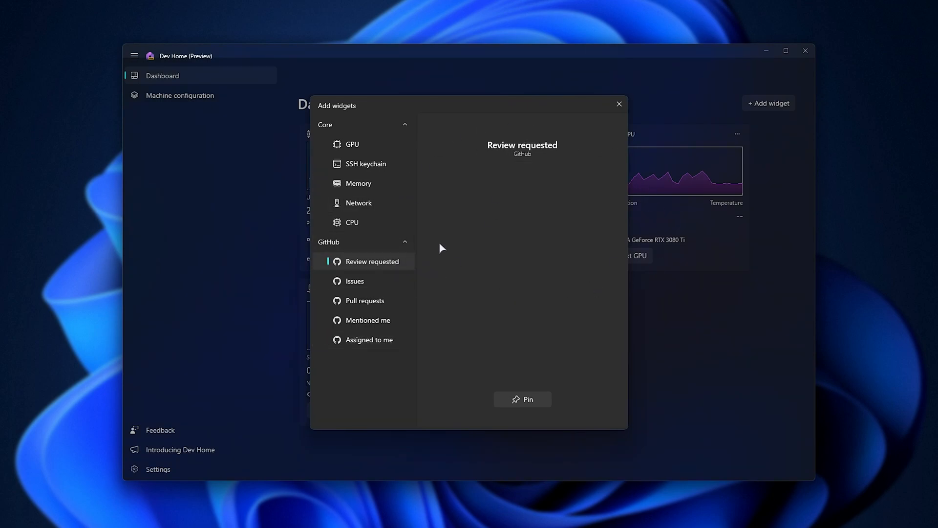
# Submit the GitHub.com TcNo-Acc-Switcher repository URL in the Issues widget and pin it
pyautogui.click(355, 281)
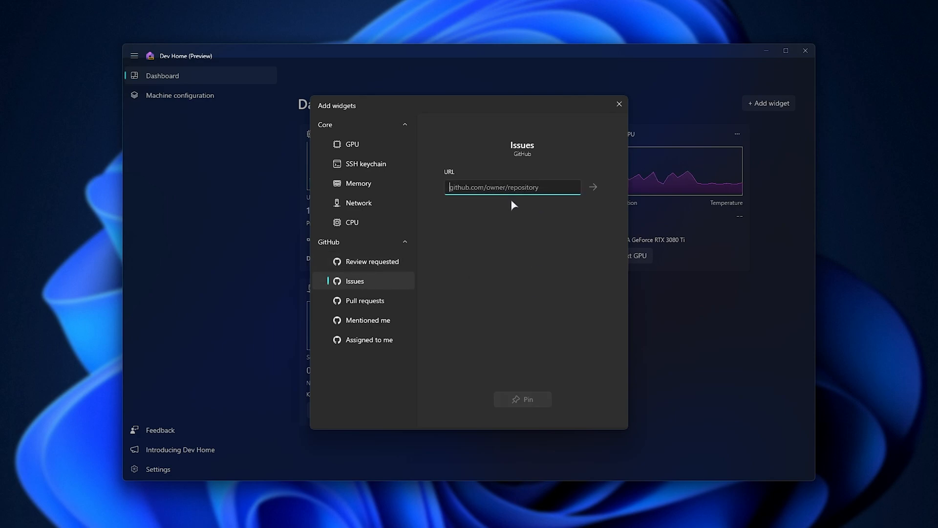
pyautogui.write('GitHub.com/TcNoco')
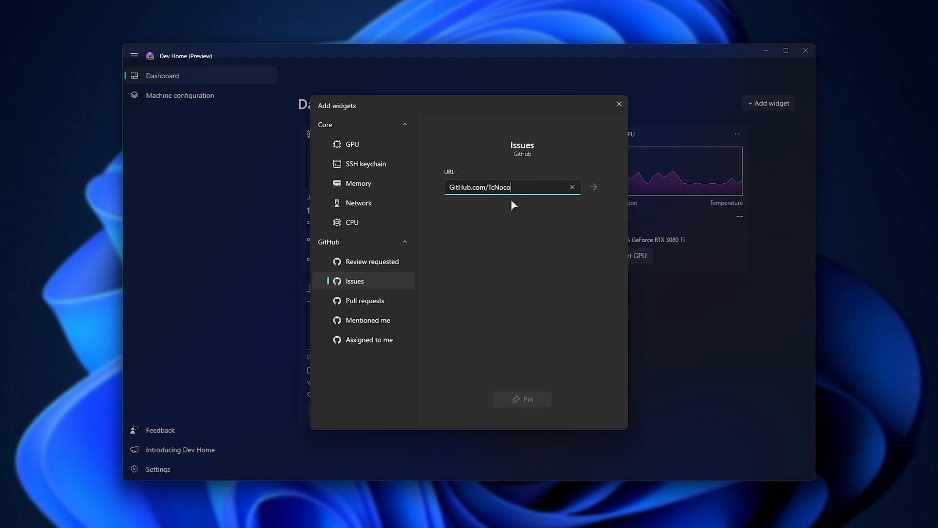
pyautogui.write('/TcNo-Acc-Switcher')
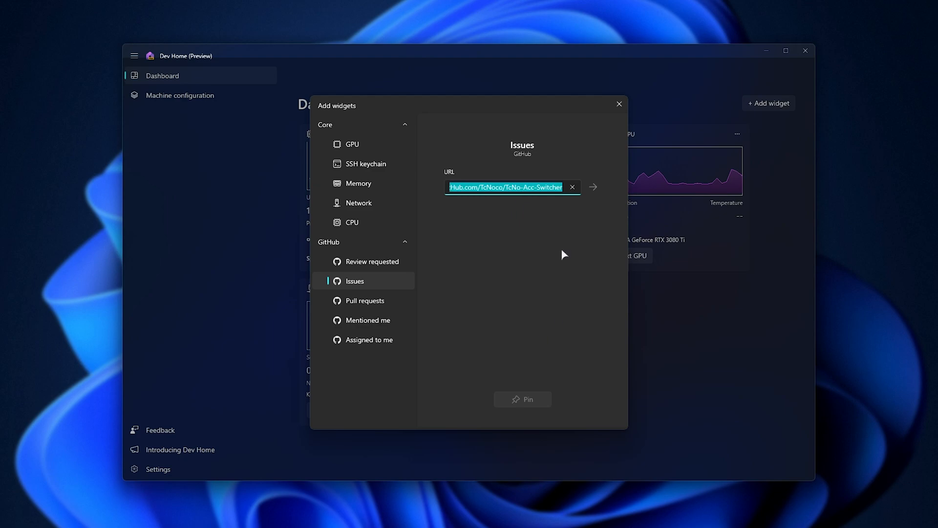
pyautogui.click(593, 187)
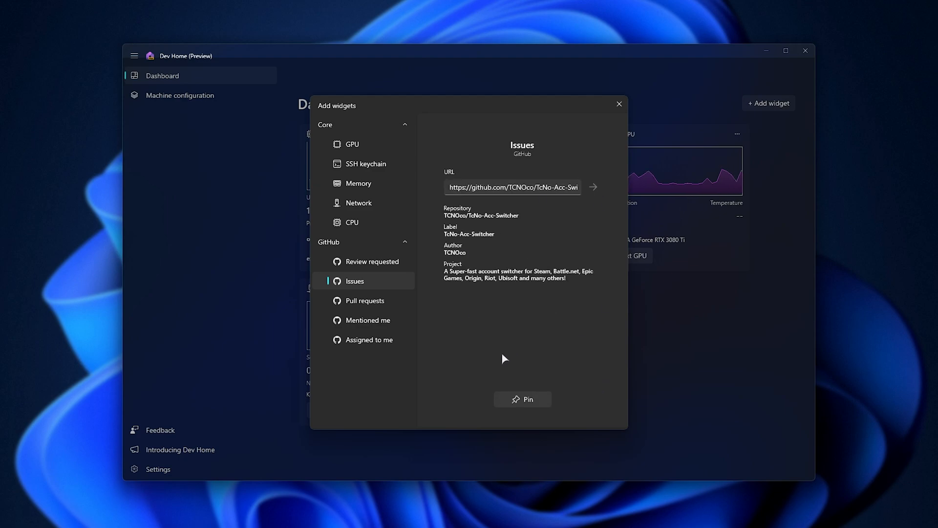
pyautogui.click(523, 400)
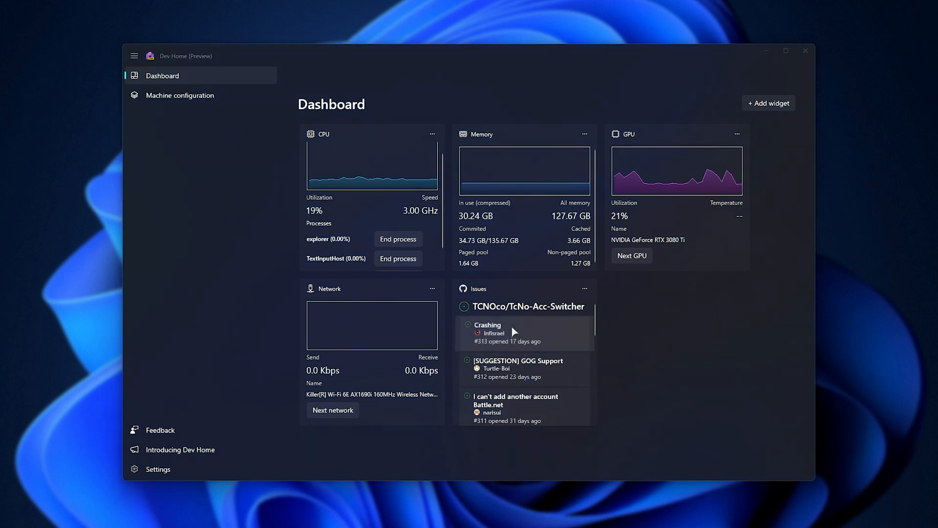
# Enter github.com/TcNoco/TcNo-Acc-Switcher in Add widgets, then preview Mentioned me and Assigned to me
pyautogui.click(488, 325)
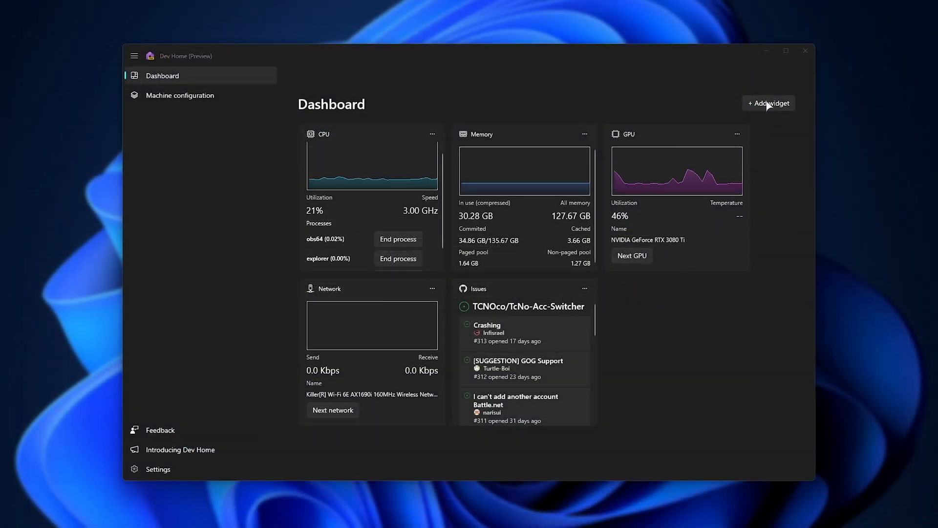
pyautogui.click(768, 103)
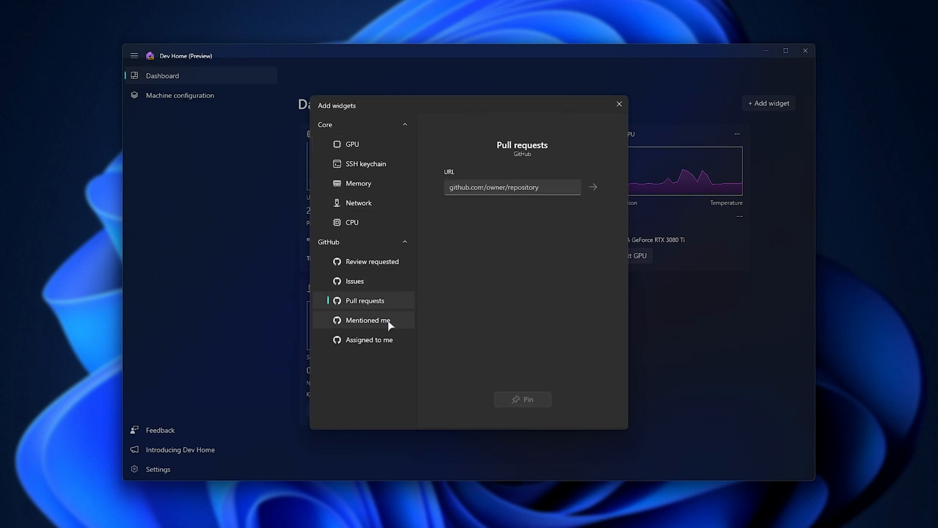
pyautogui.write('github.com/TcNoco/TcNo-Acc-Switcher')
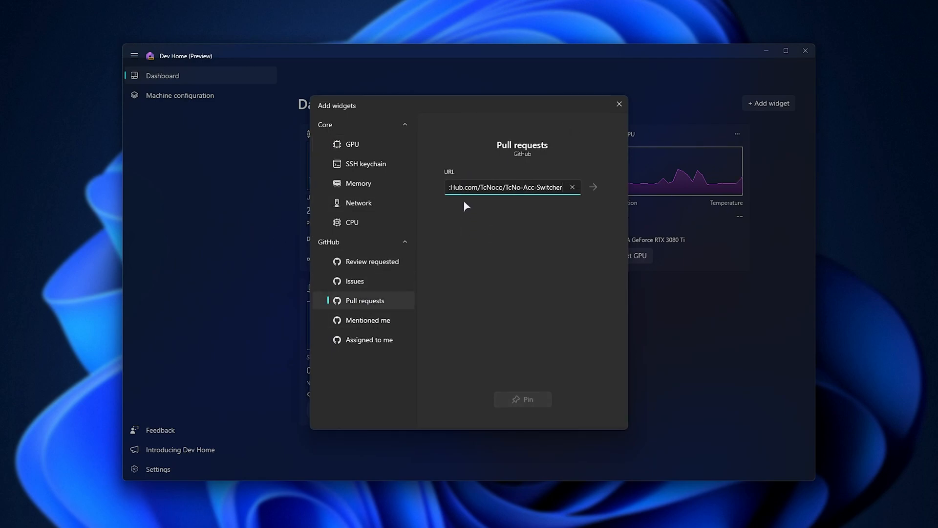
pyautogui.click(367, 321)
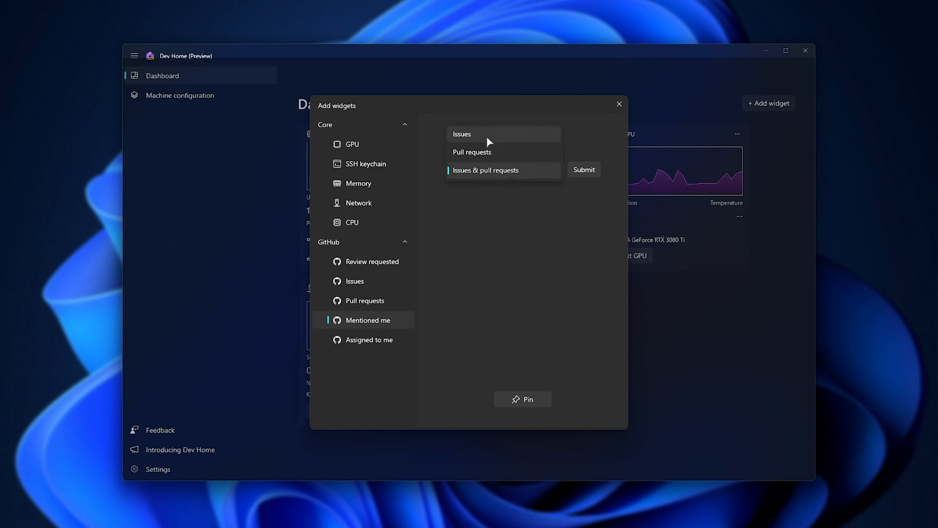
pyautogui.click(369, 340)
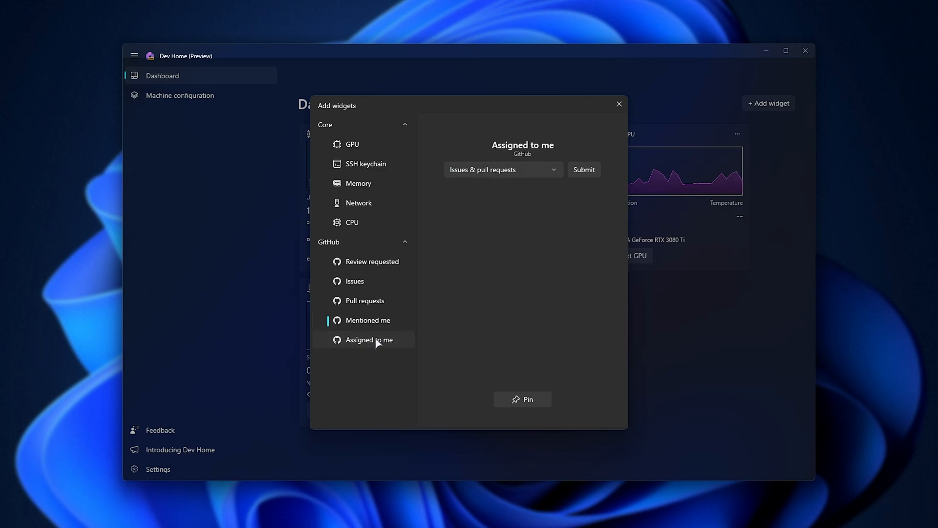
pyautogui.click(620, 103)
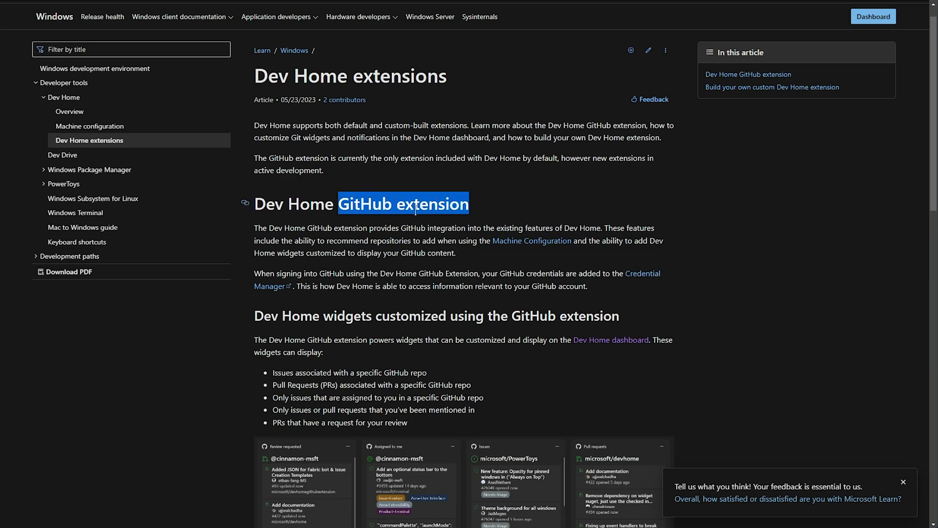
# Scroll to the article's end and follow the Dev Home repo link on GitHub
pyautogui.scroll(-3)
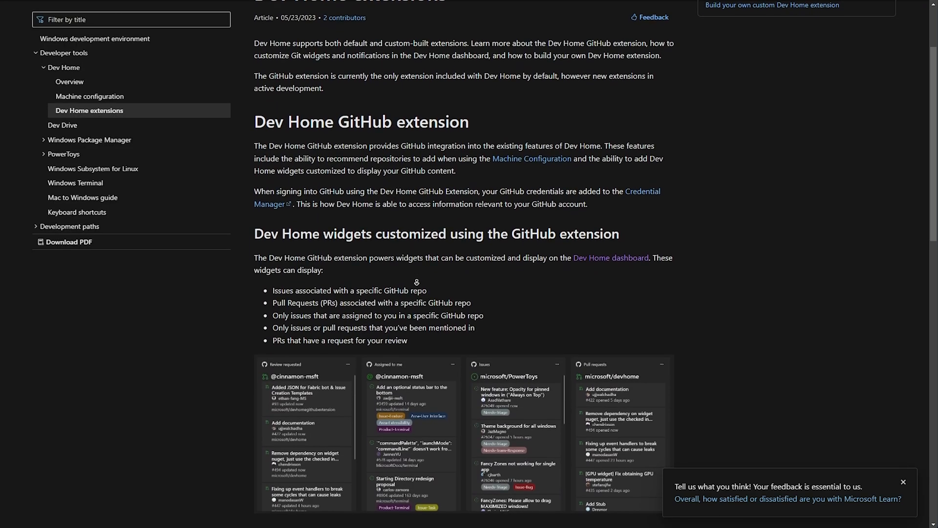
pyautogui.scroll(-3)
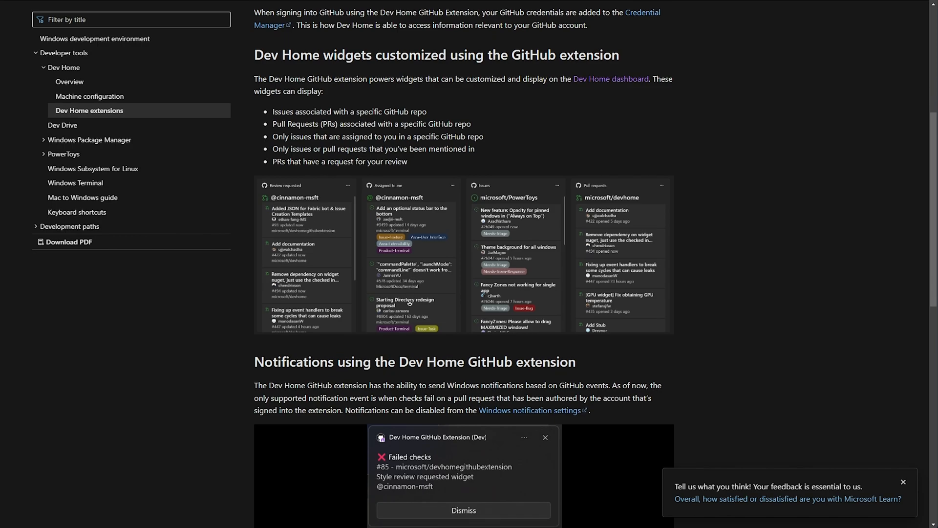
pyautogui.scroll(-3)
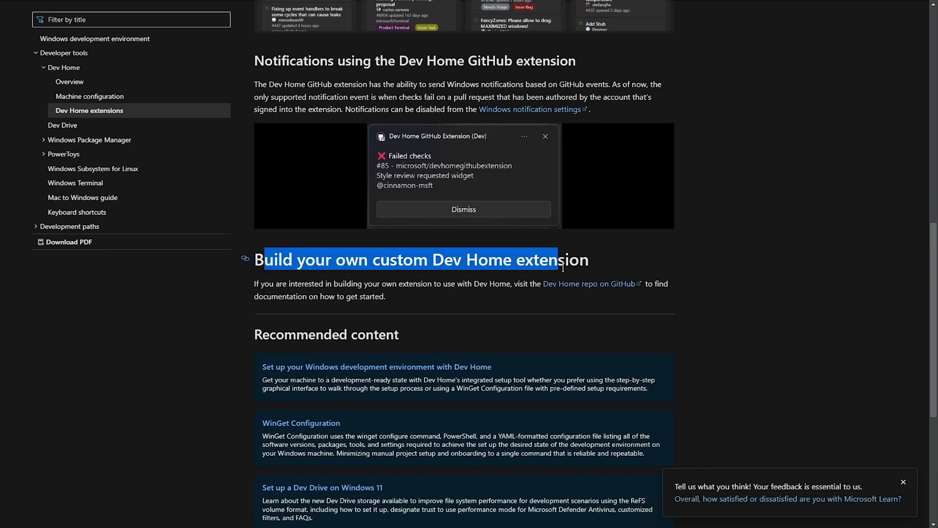
pyautogui.moveTo(189, 113)
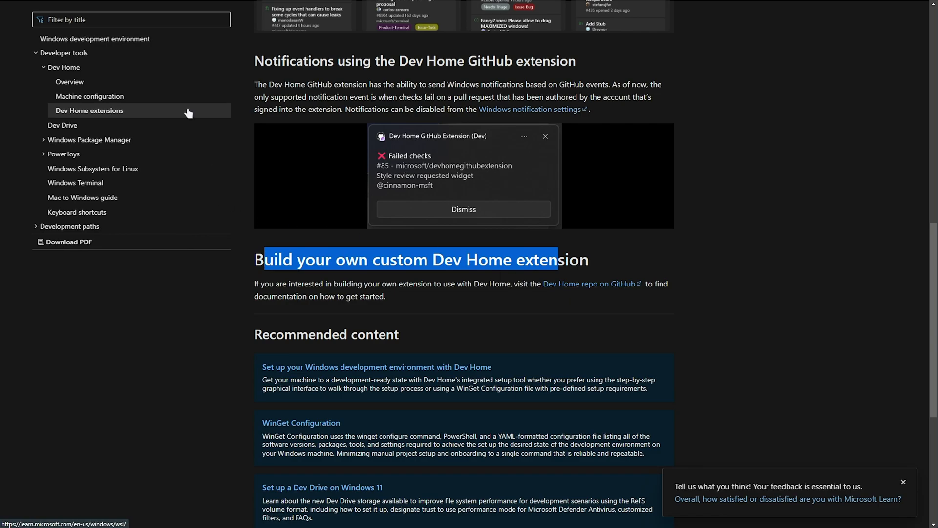
pyautogui.click(586, 283)
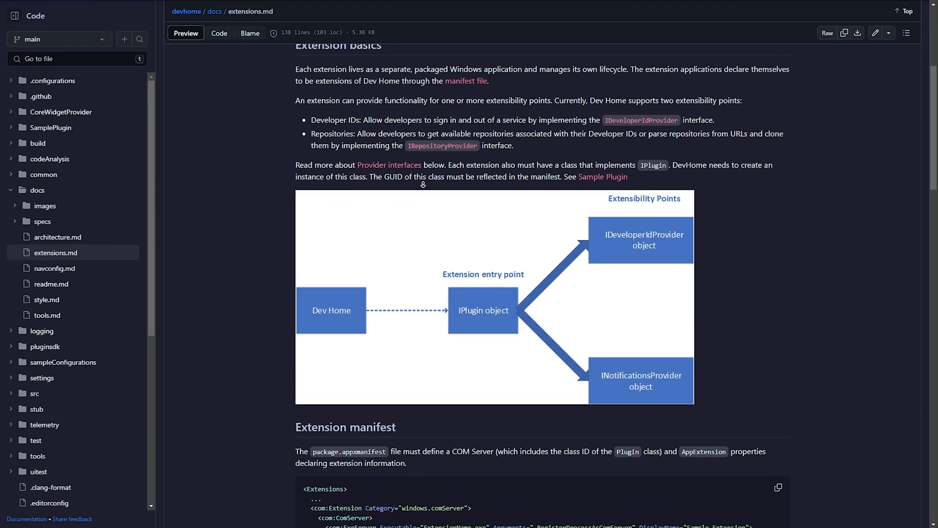
pyautogui.scroll(-3)
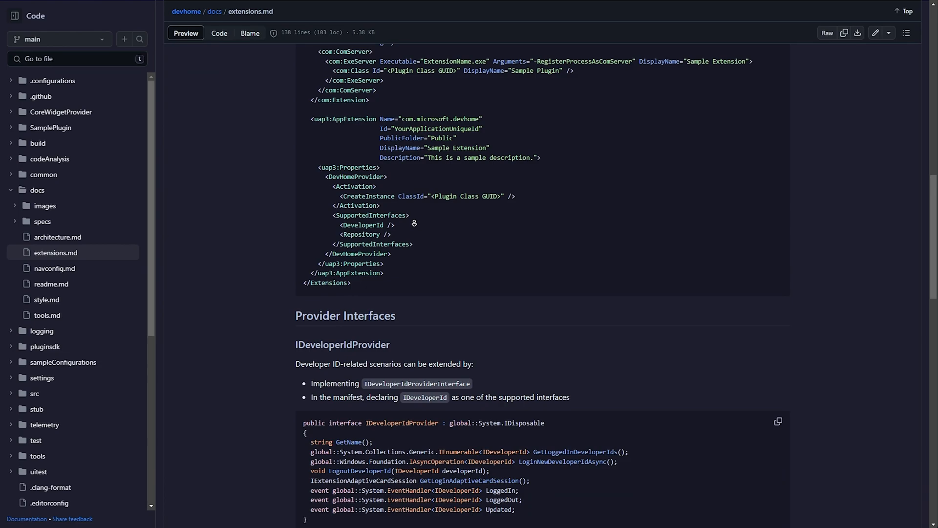
pyautogui.scroll(-3)
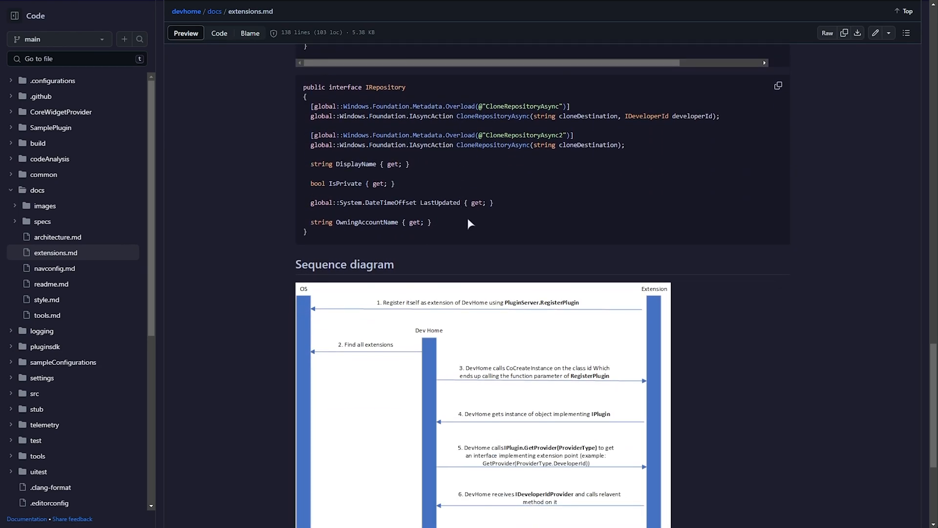
pyautogui.scroll(-3)
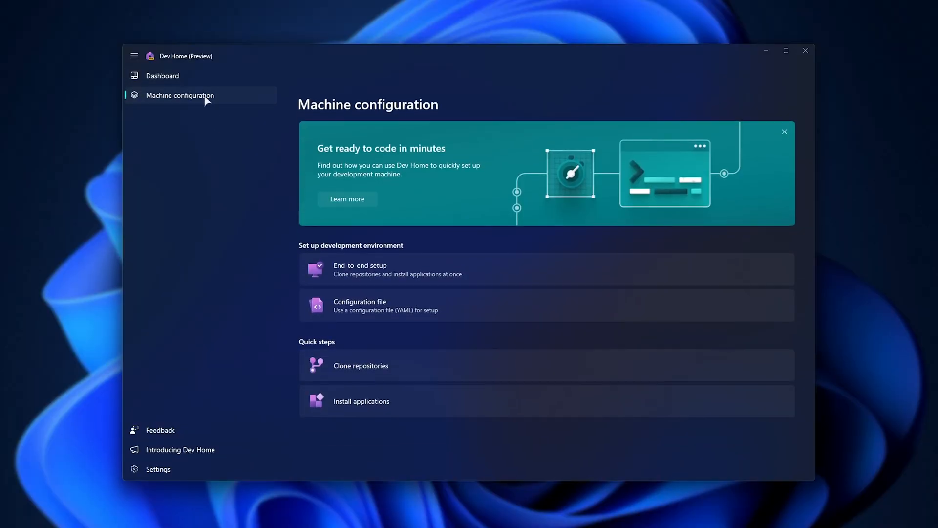
pyautogui.moveTo(450, 110)
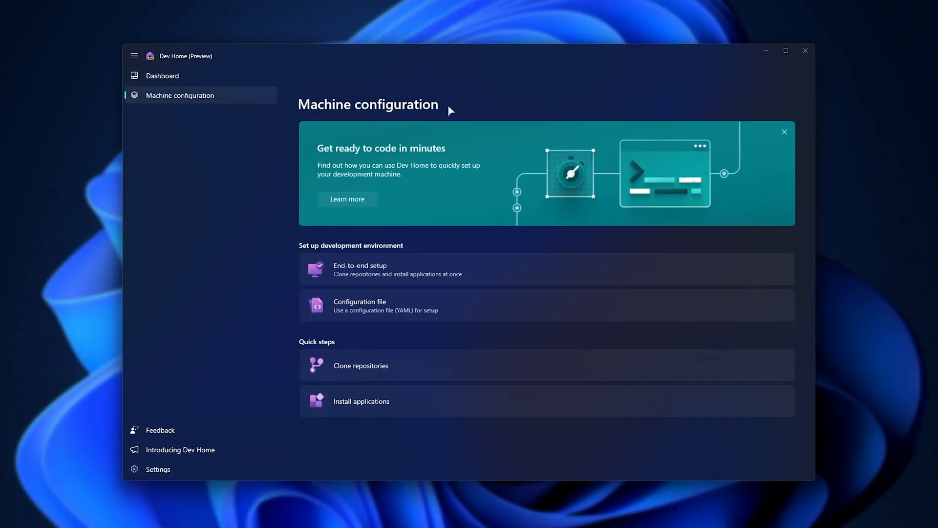
pyautogui.moveTo(366, 282)
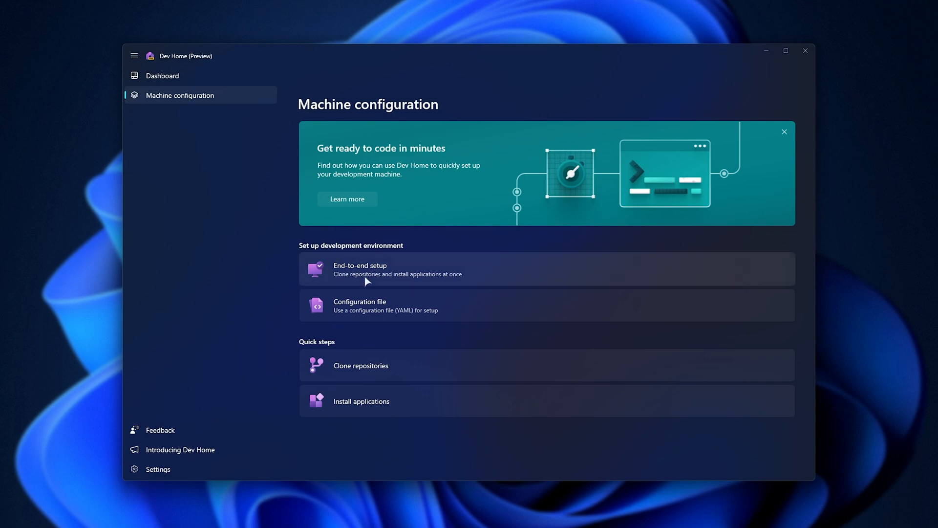
# Try adding the GitHub.com/TcNoco/TcNo-Acc-Switcher clone URL, then move past repository cloning
pyautogui.click(368, 269)
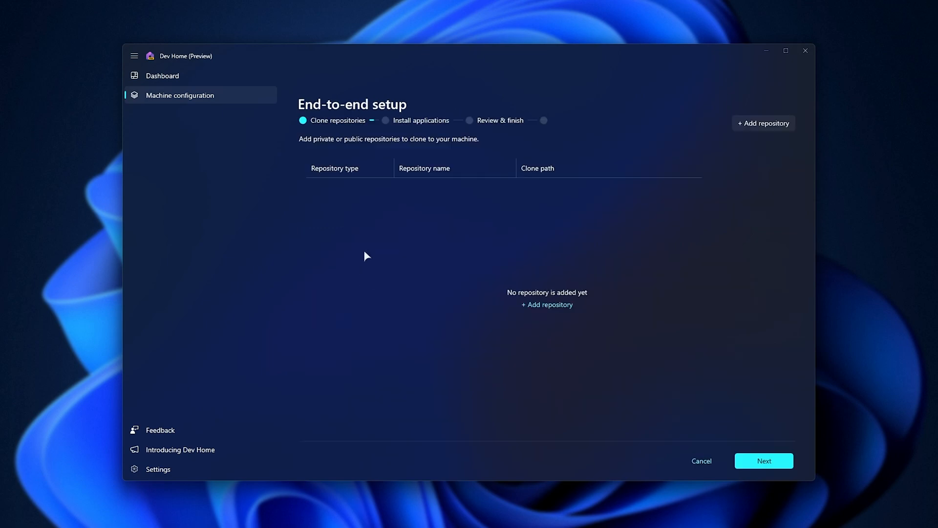
pyautogui.click(763, 123)
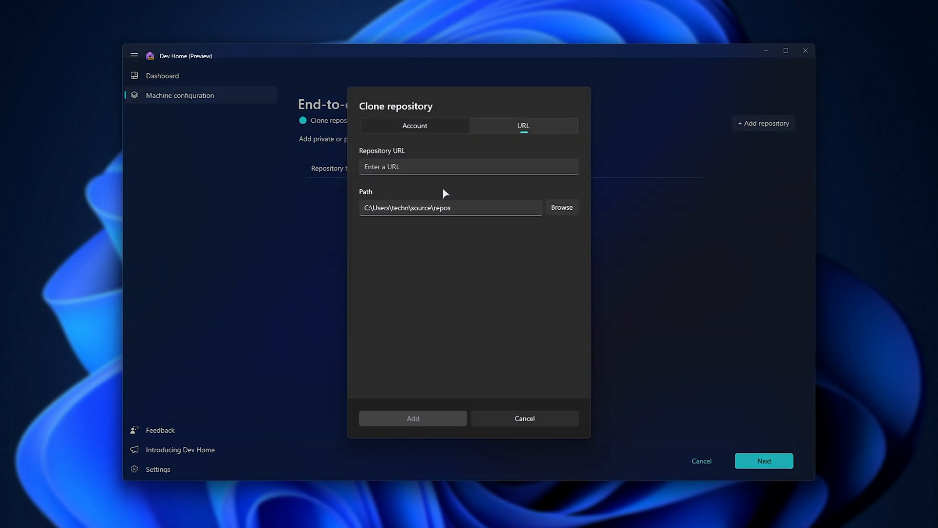
pyautogui.write('GitHub.com/TcNoco/TcNo-Acc-Switcher')
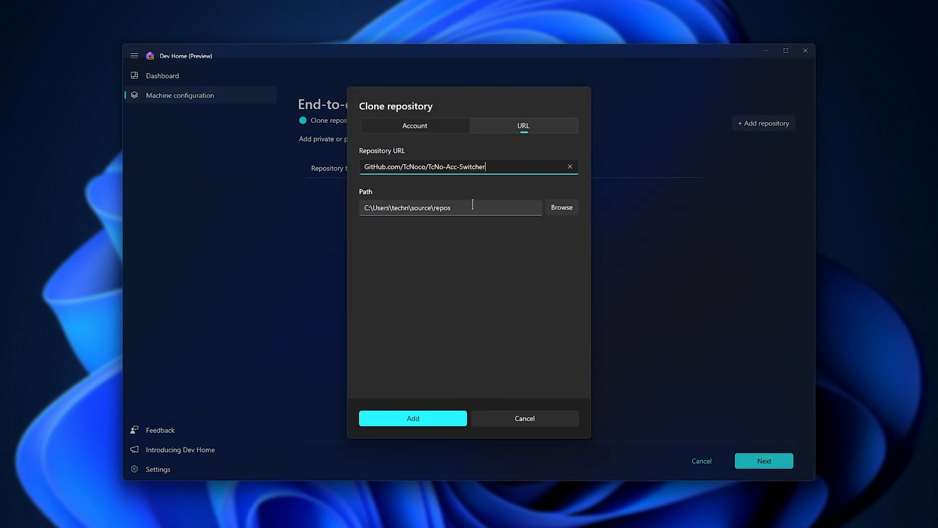
pyautogui.click(525, 418)
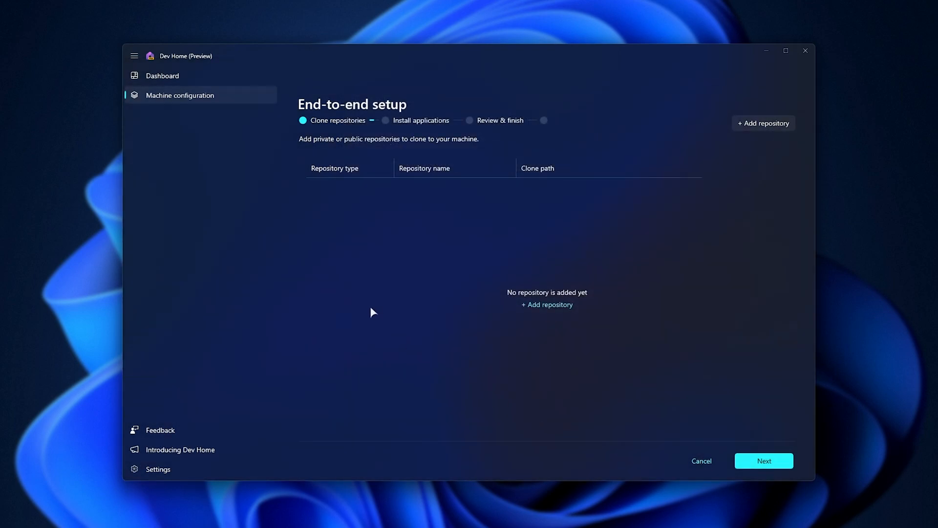
pyautogui.moveTo(451, 243)
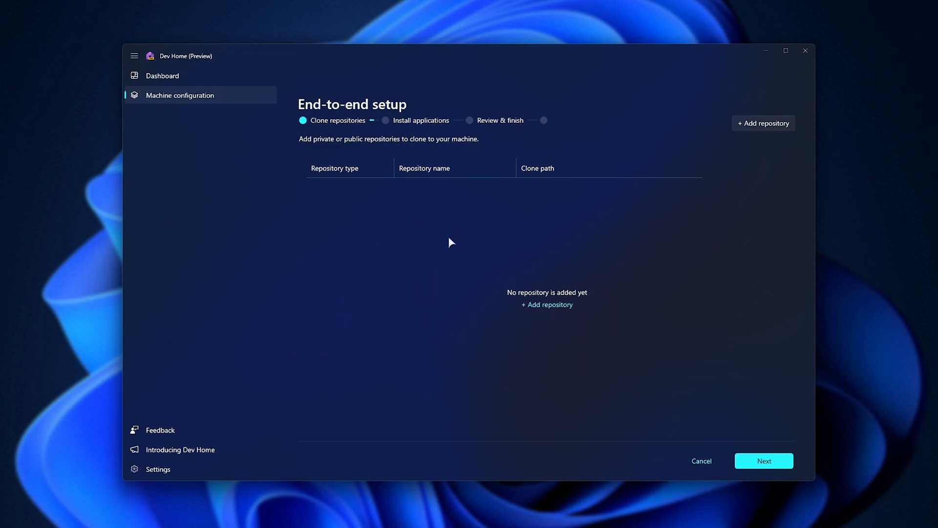
pyautogui.moveTo(527, 304)
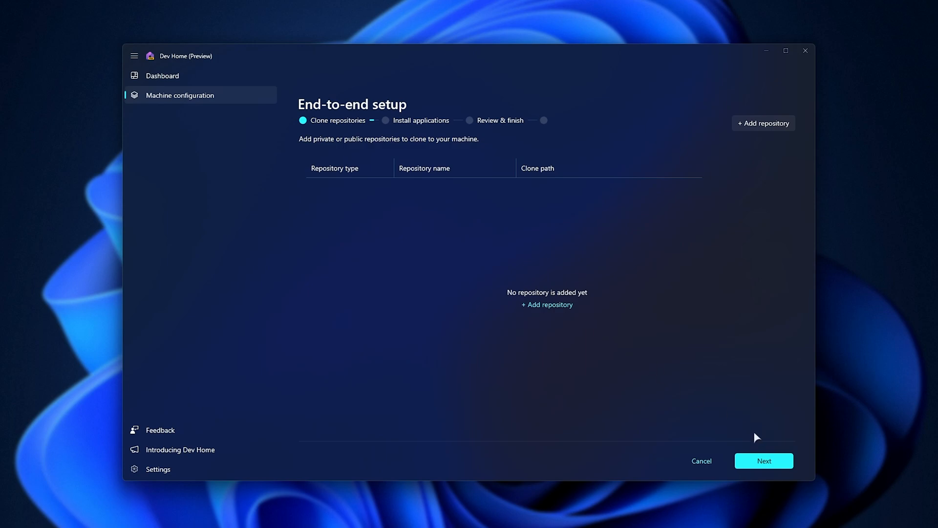
pyautogui.click(764, 461)
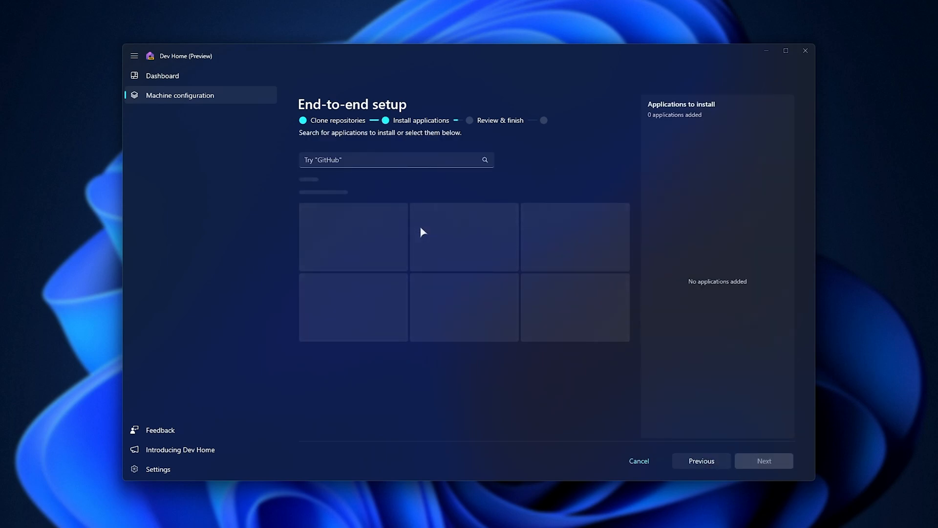
pyautogui.moveTo(418, 232)
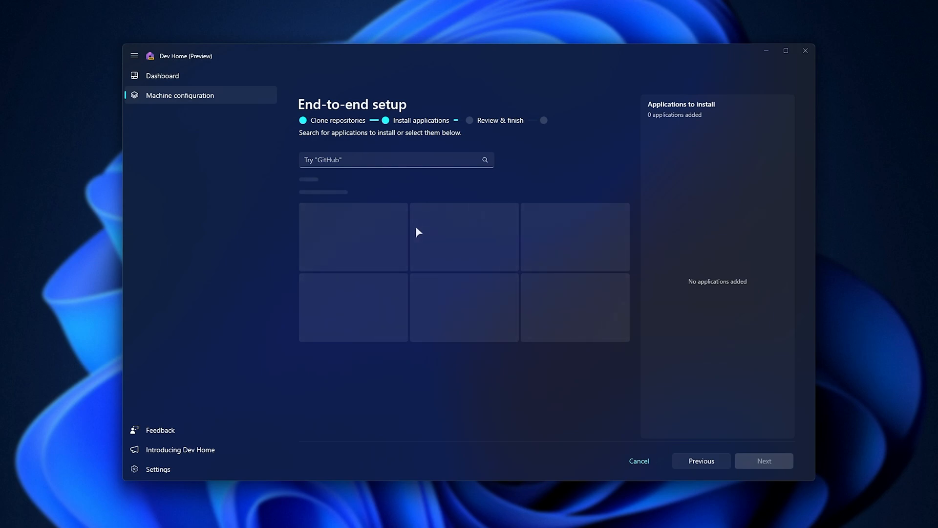
pyautogui.moveTo(453, 220)
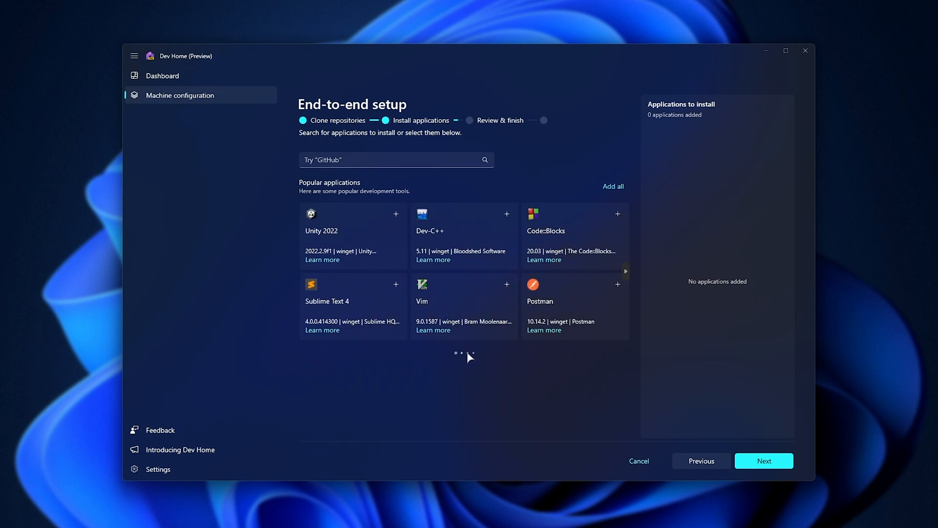
# Scroll the Popular applications carousel without adding any, then advance to Review & finish
pyautogui.hscroll(3)
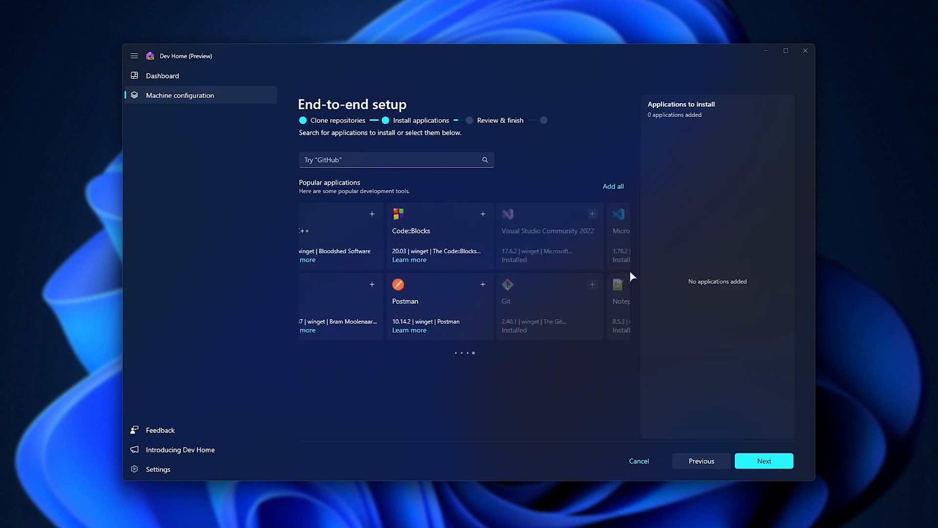
pyautogui.click(627, 270)
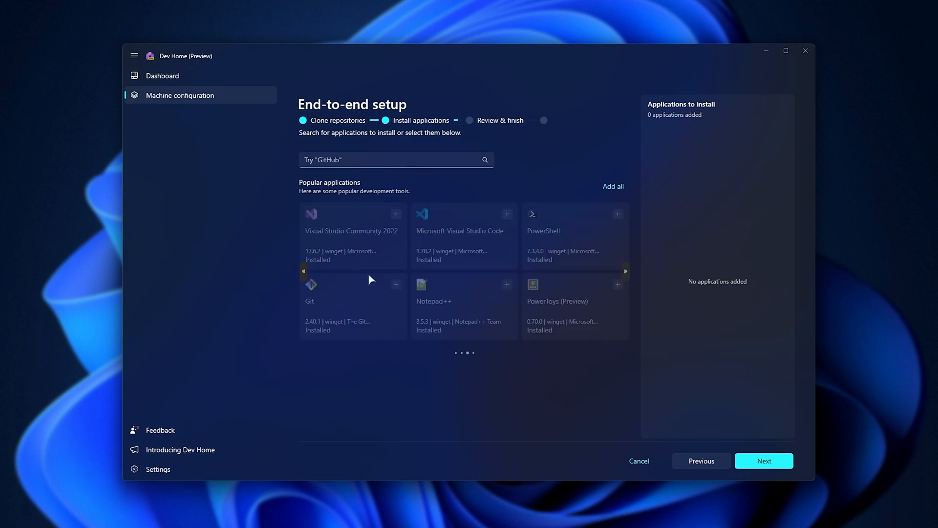
pyautogui.click(764, 461)
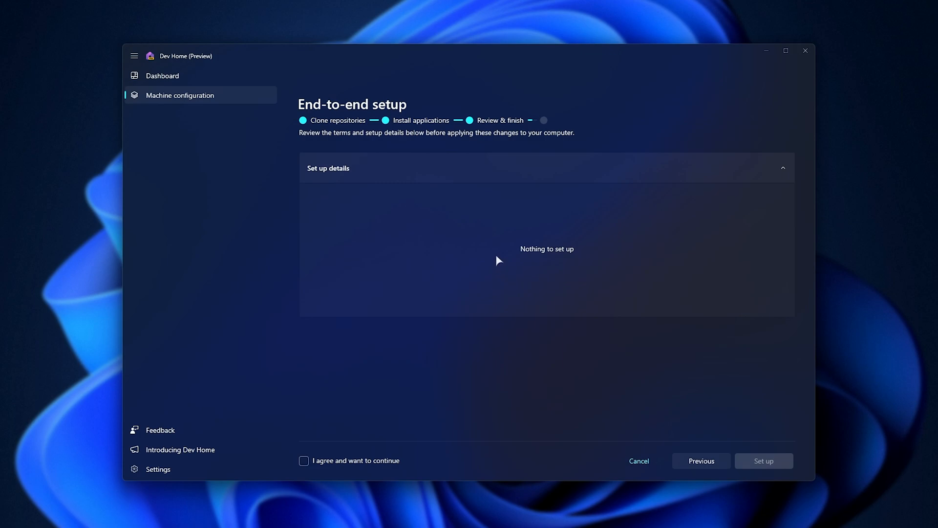
pyautogui.moveTo(645, 464)
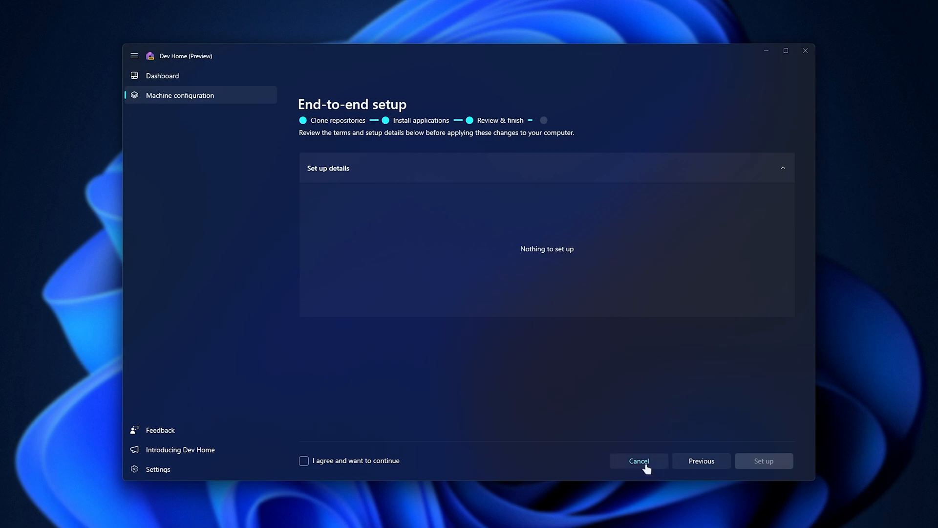
# Cancel the empty setup, view Feedback, then open the Introducing Dev Home page
pyautogui.click(638, 460)
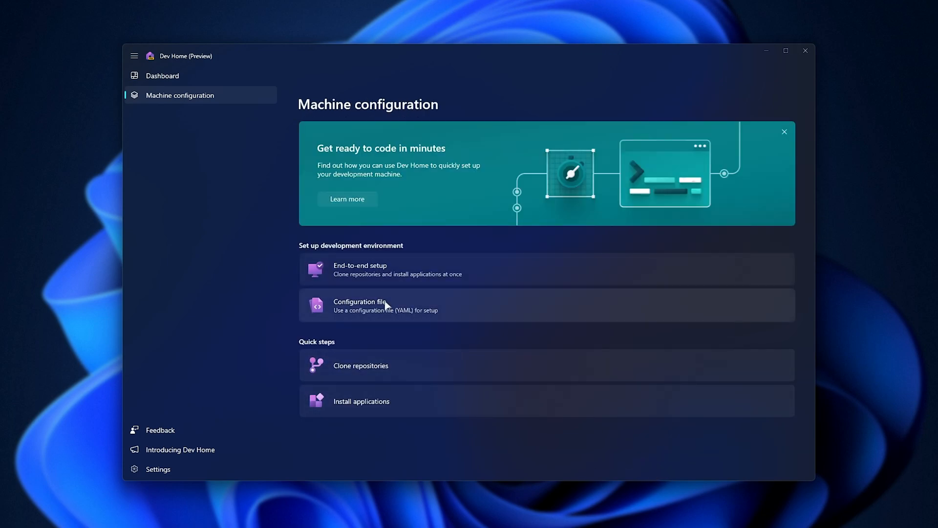
pyautogui.moveTo(397, 268)
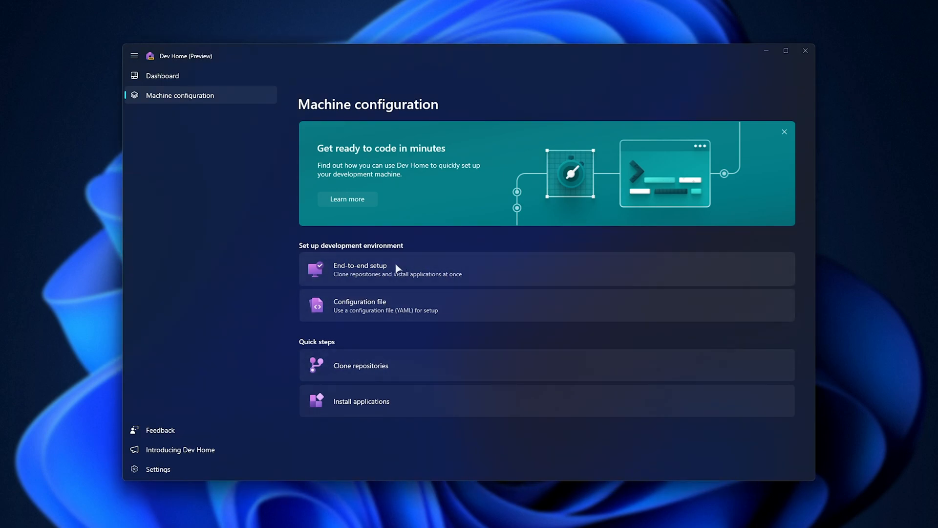
pyautogui.moveTo(427, 260)
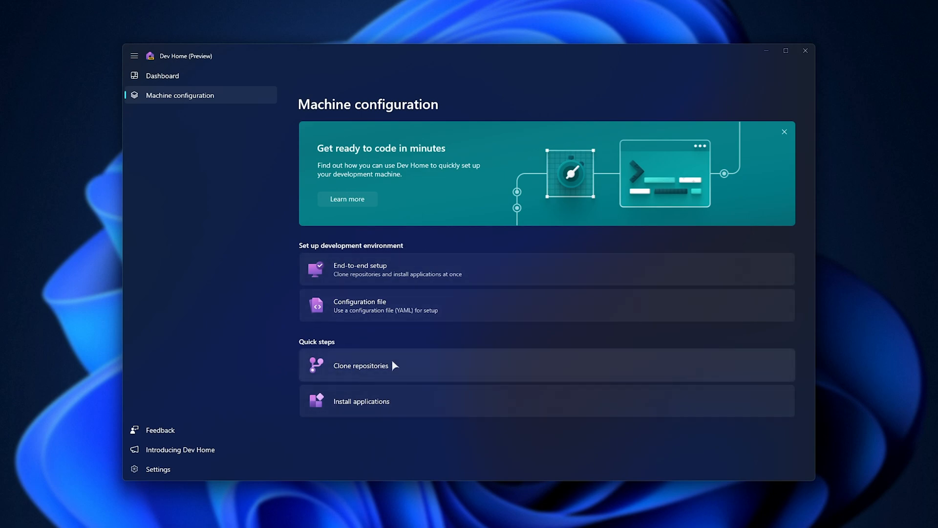
pyautogui.moveTo(382, 373)
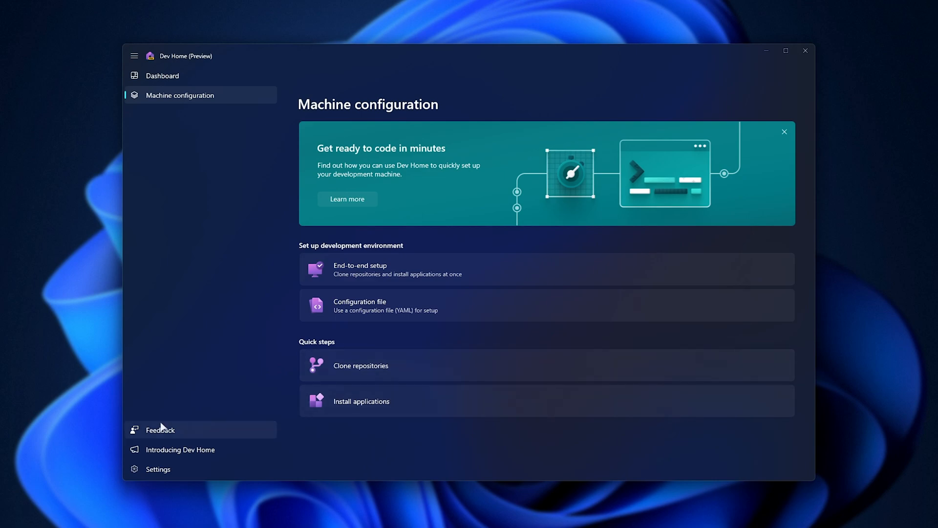
pyautogui.click(160, 430)
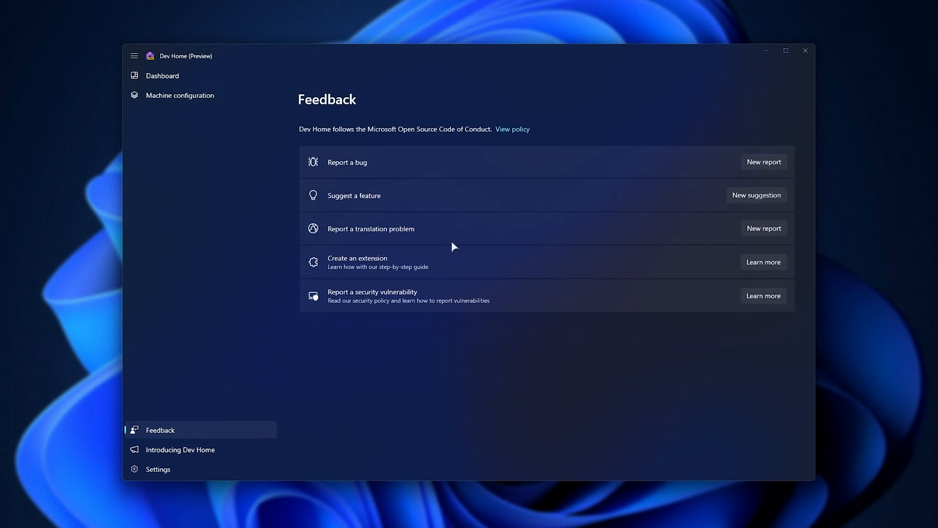
pyautogui.click(180, 449)
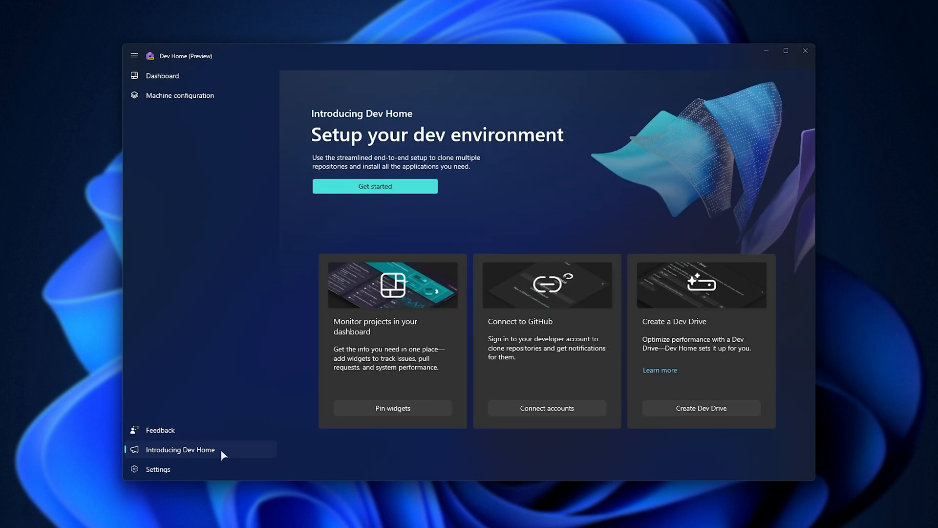
pyautogui.moveTo(221, 479)
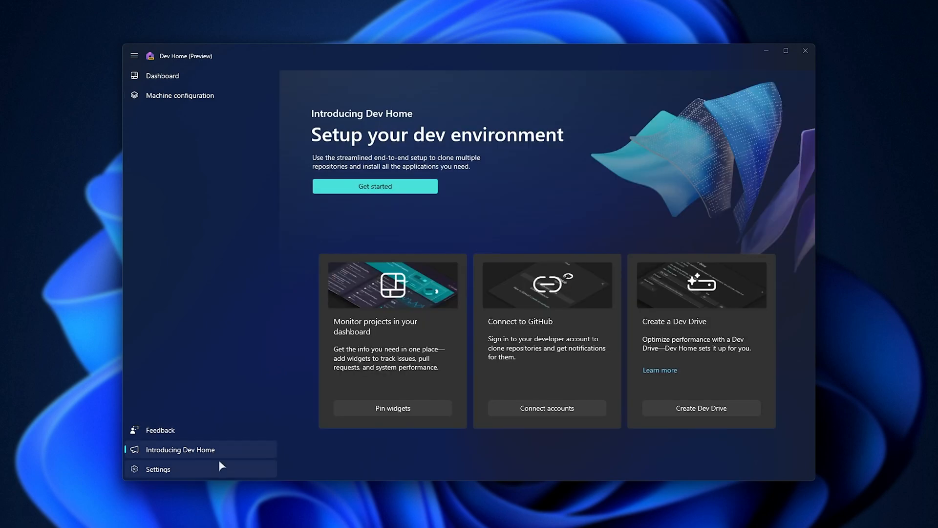
pyautogui.moveTo(700, 354)
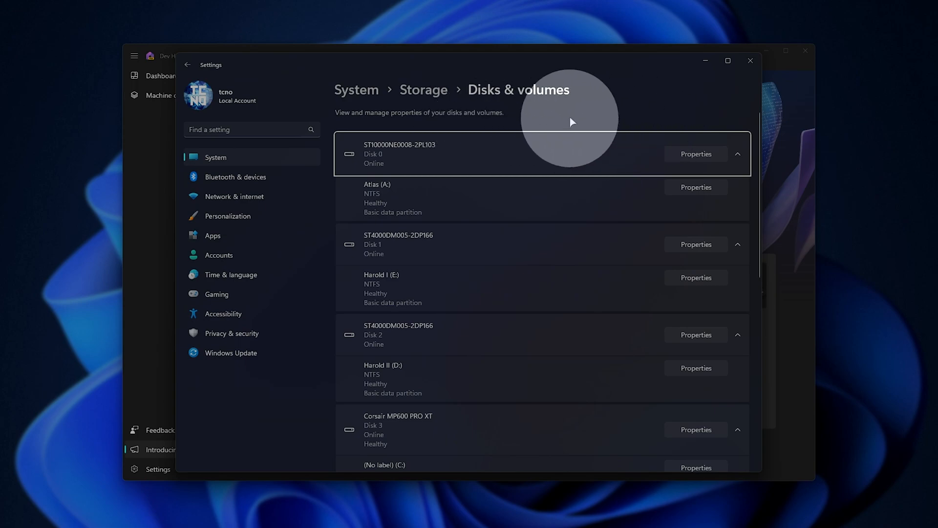
pyautogui.moveTo(580, 126)
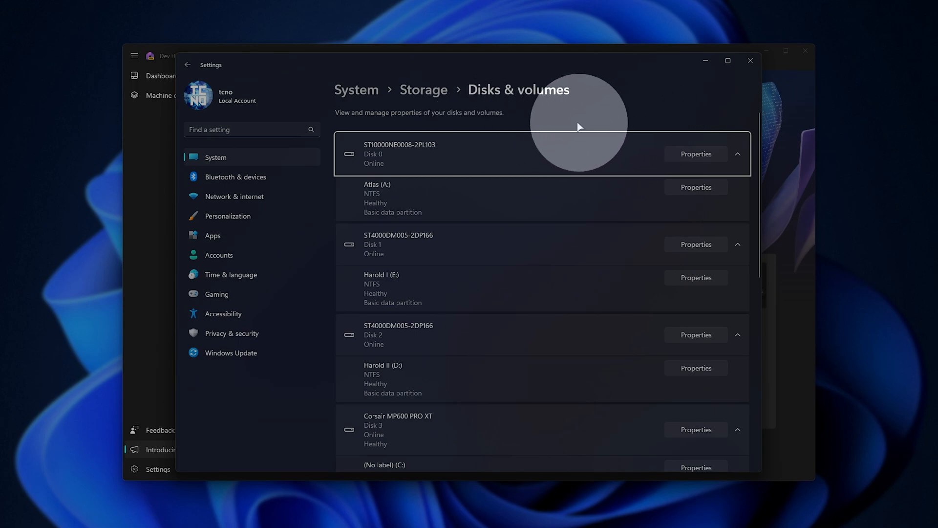
# Review Disks & volumes, then view the Windows Insider Program channel options with Dev selected
pyautogui.scroll(-3)
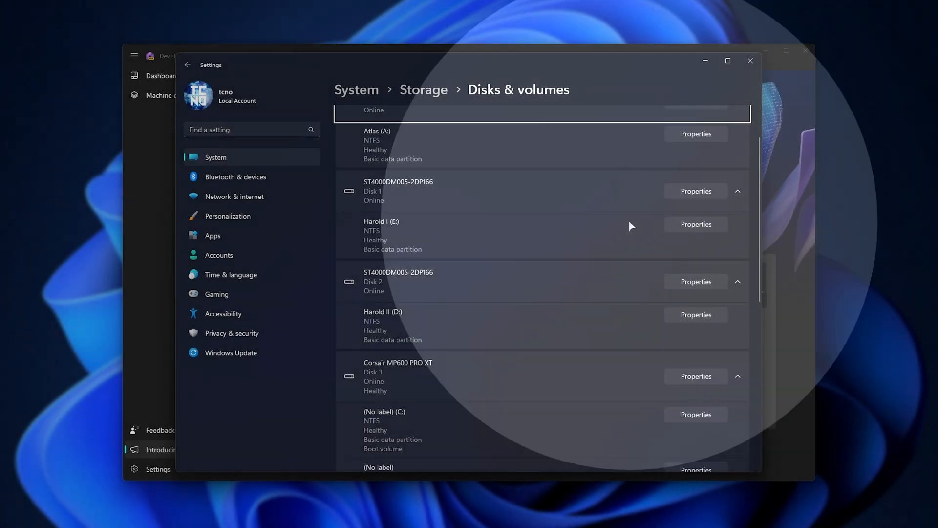
pyautogui.click(231, 353)
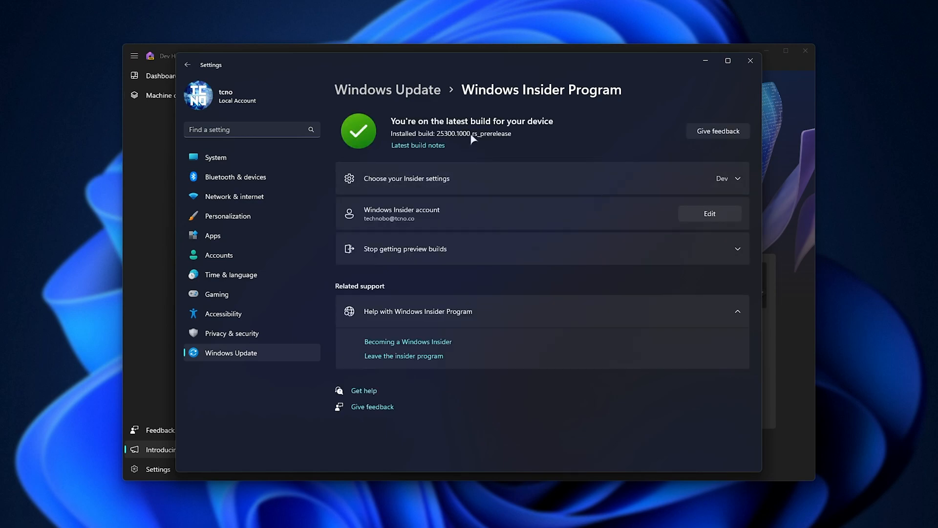
pyautogui.moveTo(481, 141)
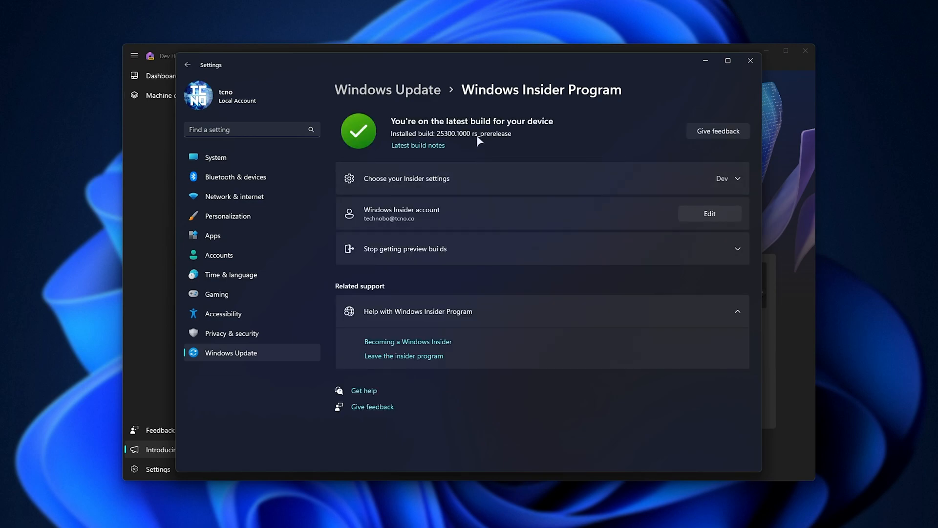
pyautogui.click(406, 178)
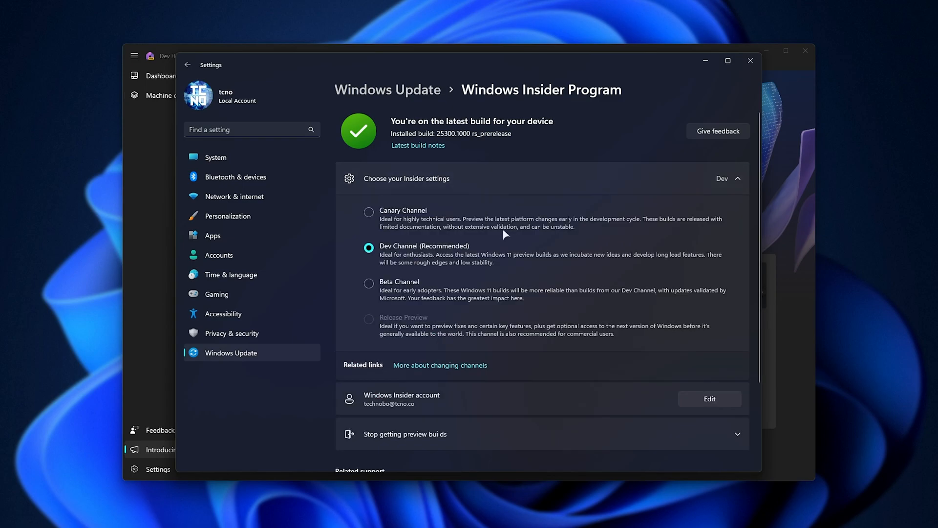
pyautogui.moveTo(406, 248)
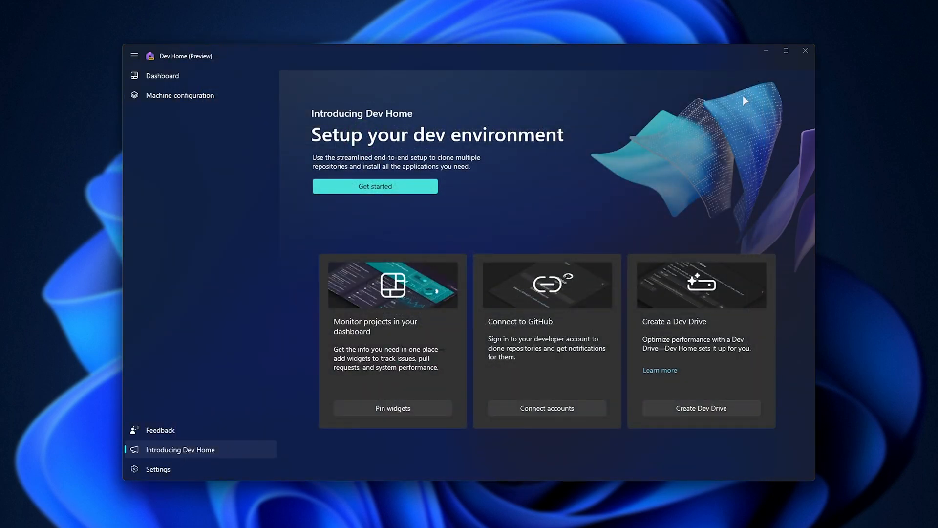
pyautogui.moveTo(807, 56)
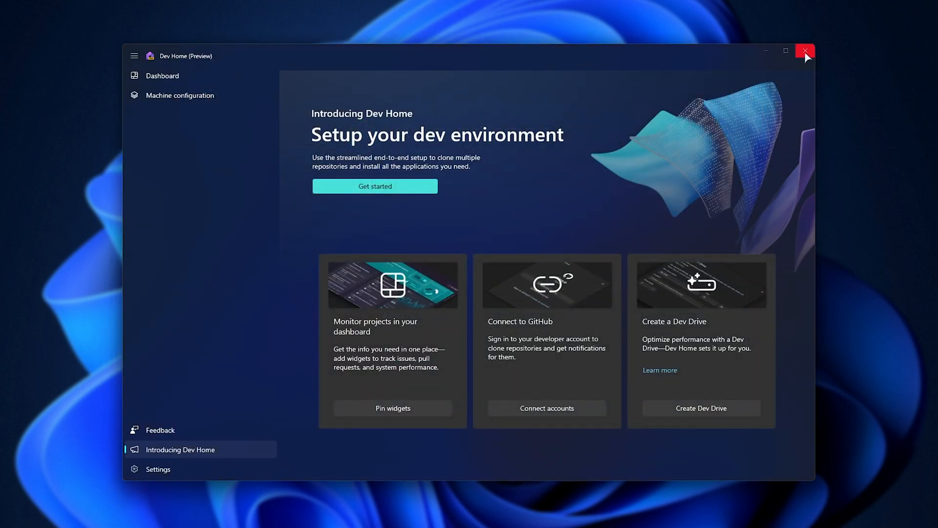
# Close the Dev Home (Preview) window to return to the desktop
pyautogui.click(805, 51)
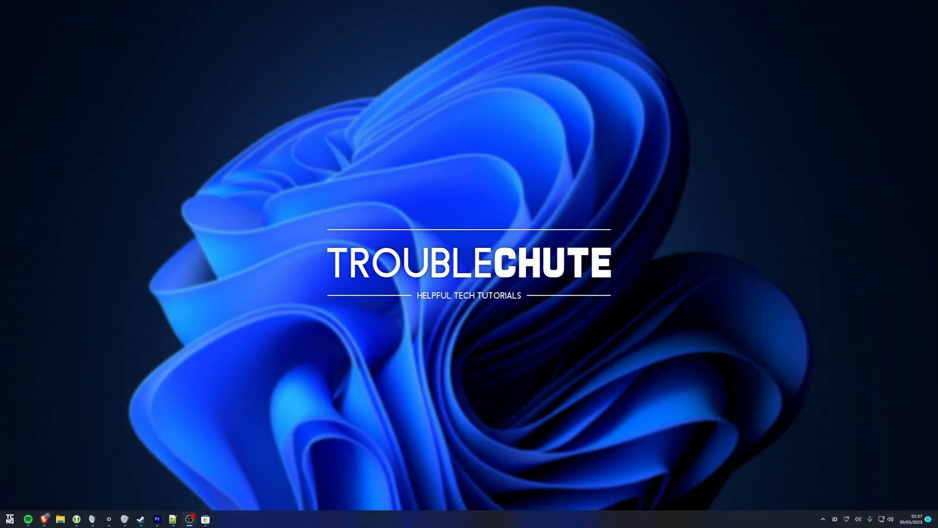